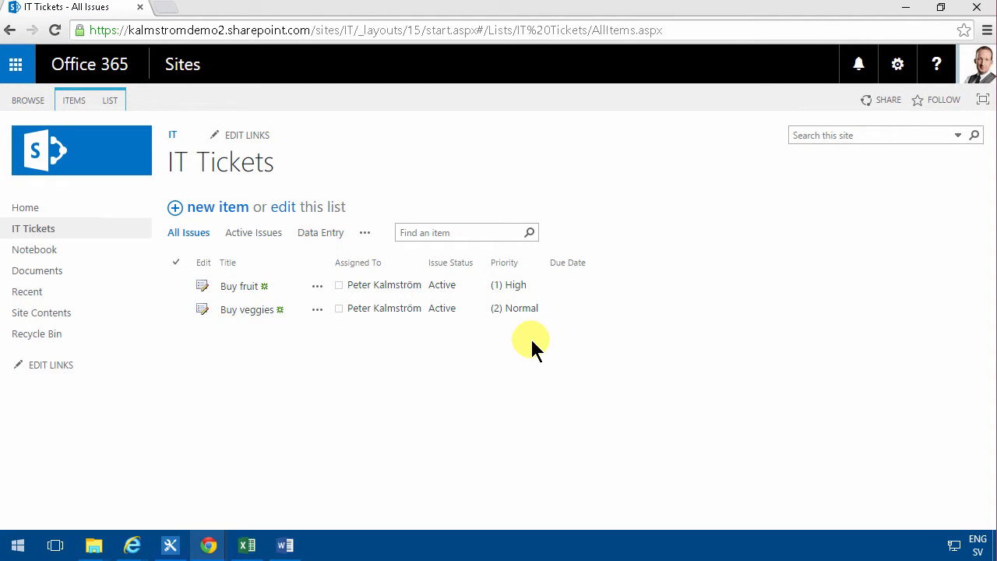
mouse_move(542, 377)
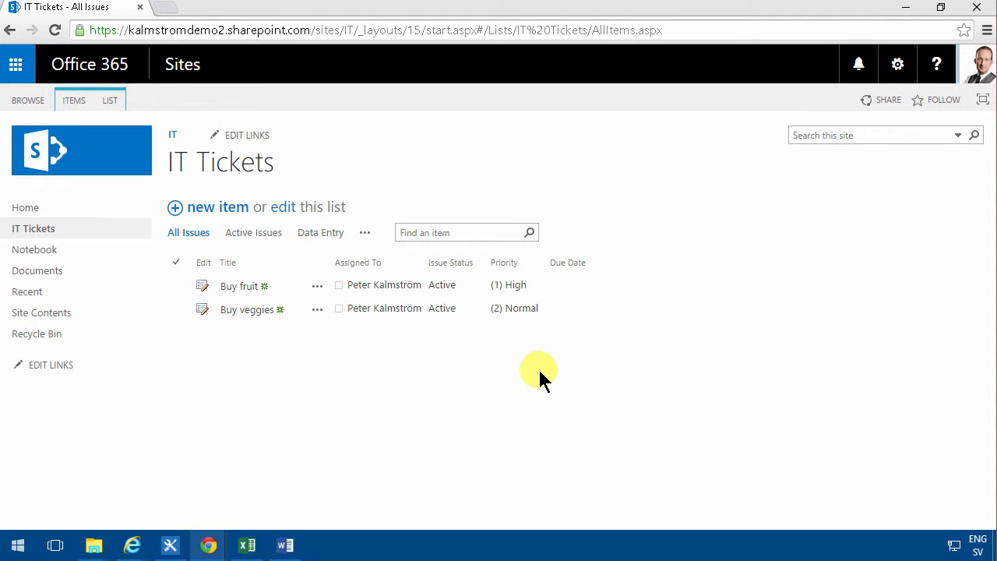
mouse_move(543, 376)
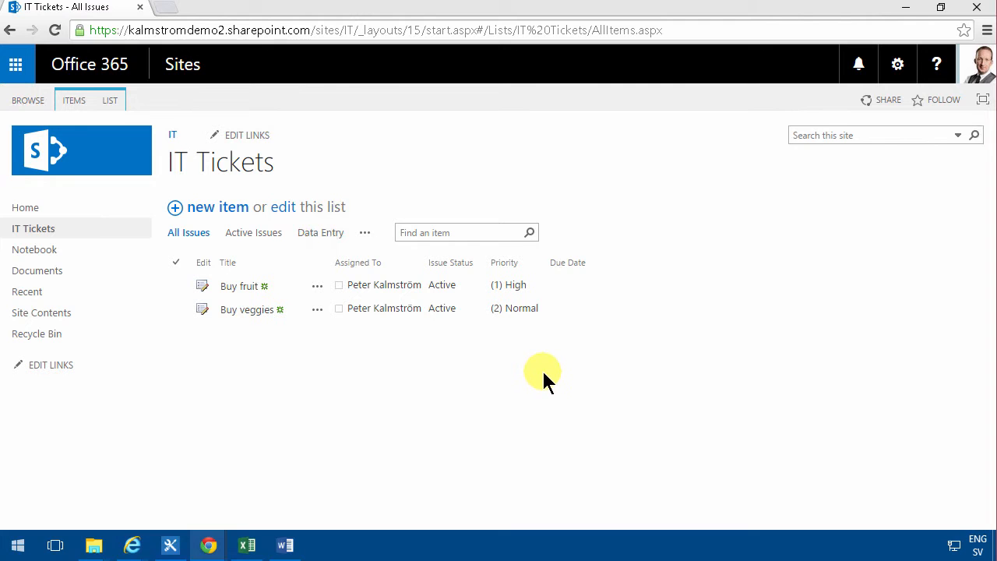
mouse_move(549, 401)
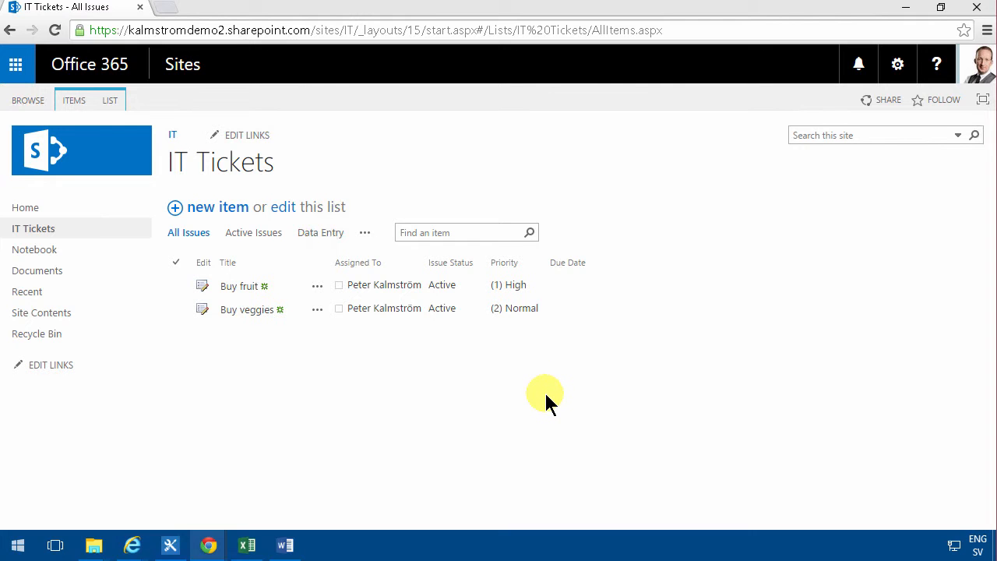
mouse_move(536, 399)
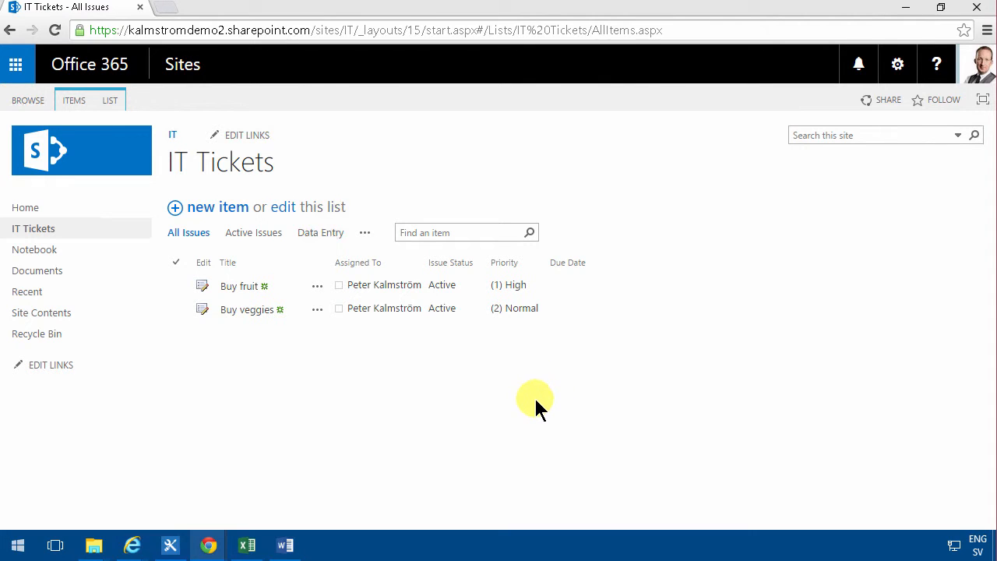
Leave the IT Tickets list in the browser and switch to SharePoint Designer
click(169, 544)
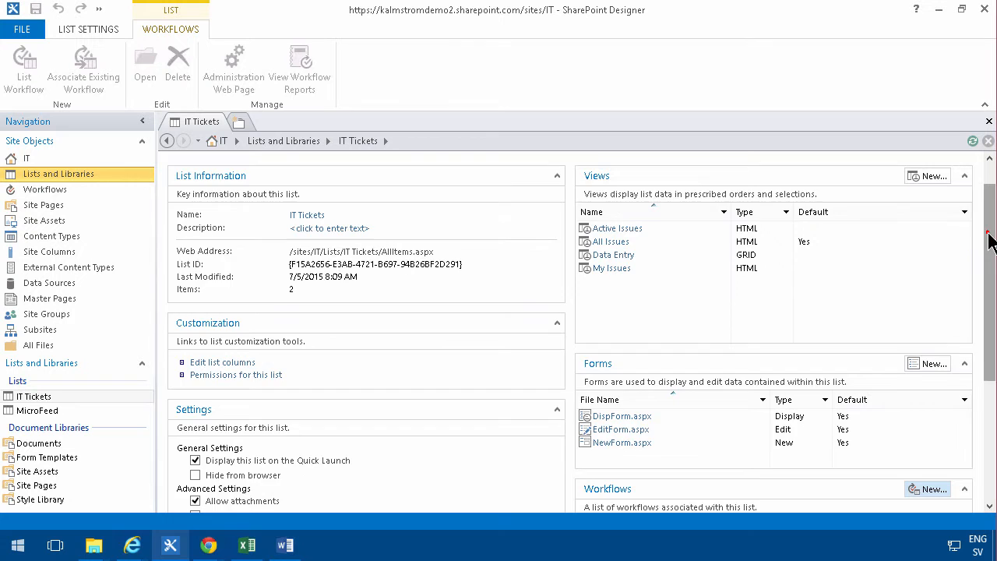
Add a new IT Tickets workflow 'Send high prio email' on the SharePoint 2013 Workflow platform
scroll(down, 3)
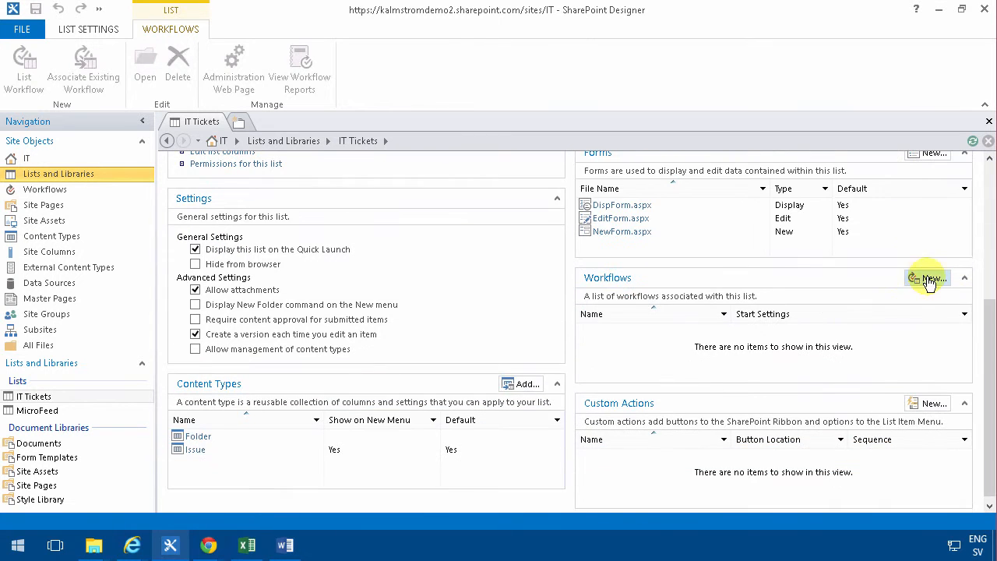
click(927, 278)
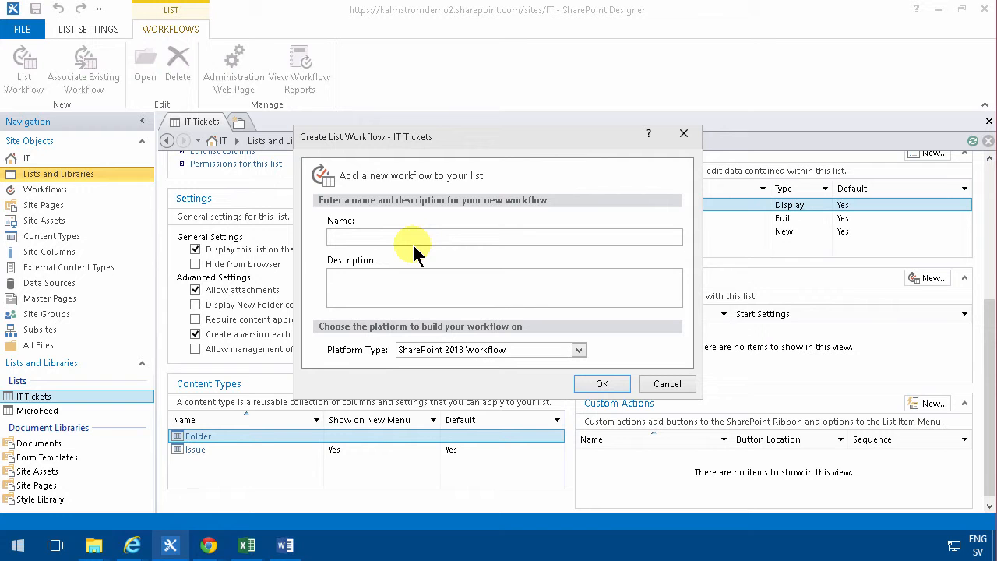
text(Send)
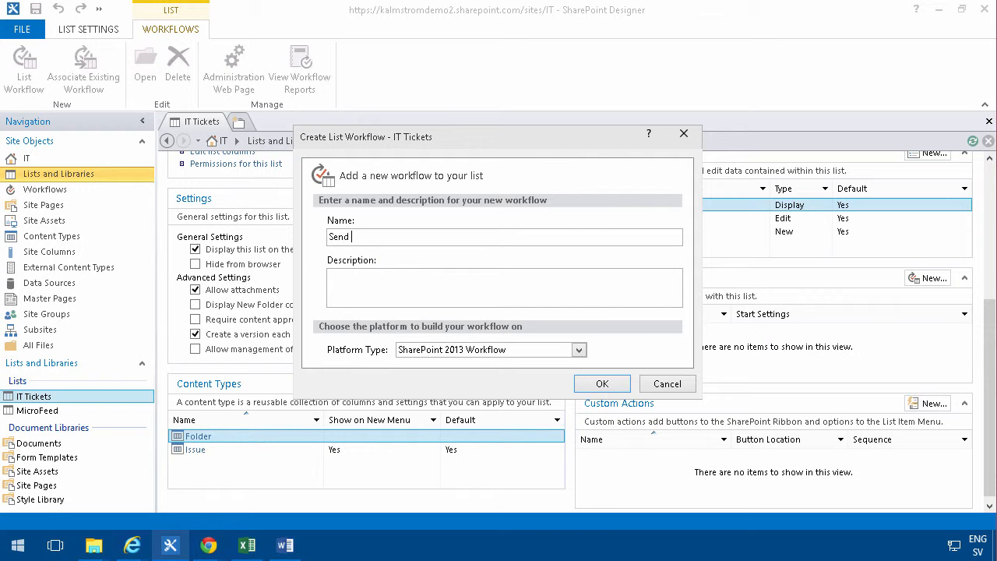
text(high prio)
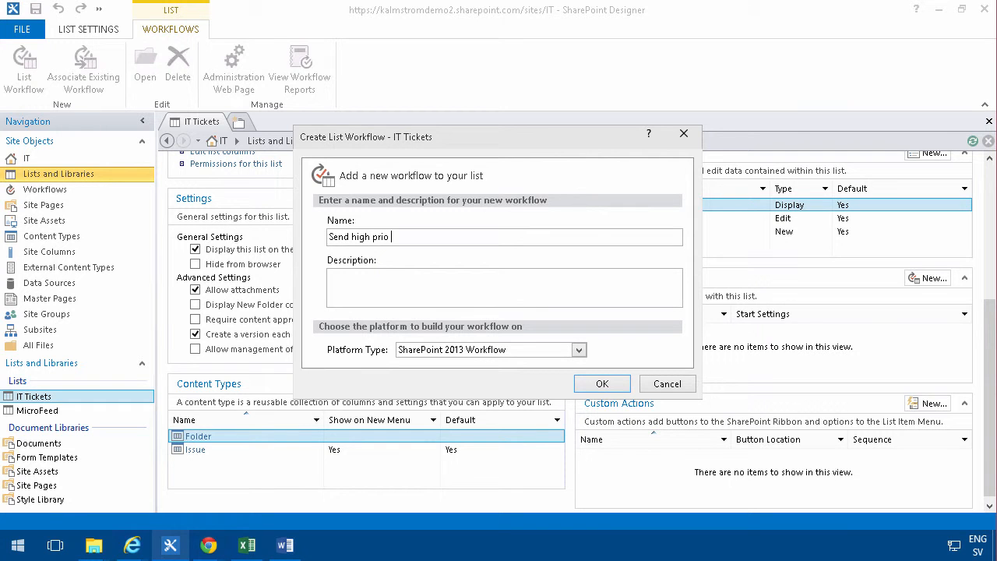
text(email)
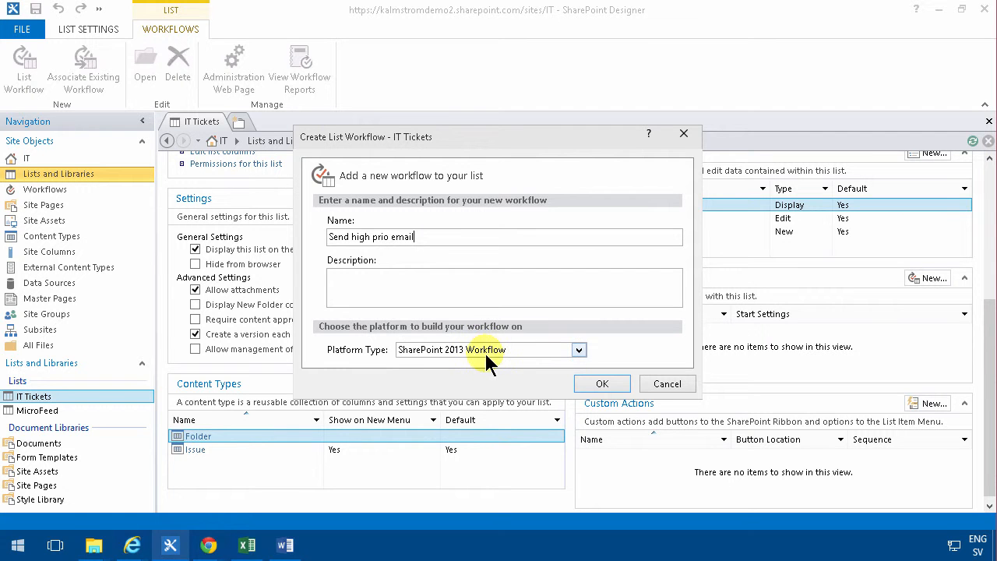
click(579, 350)
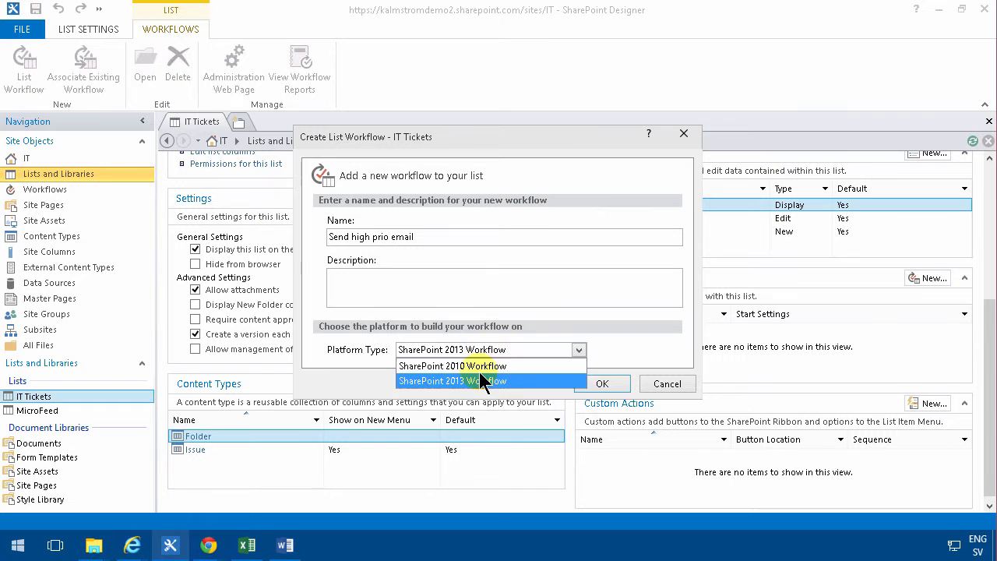
click(475, 381)
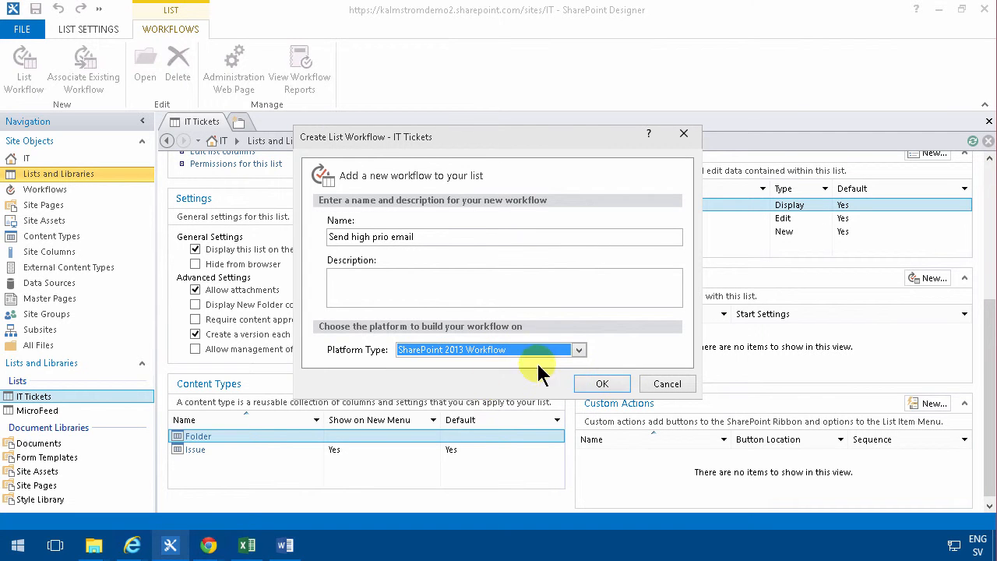
click(601, 383)
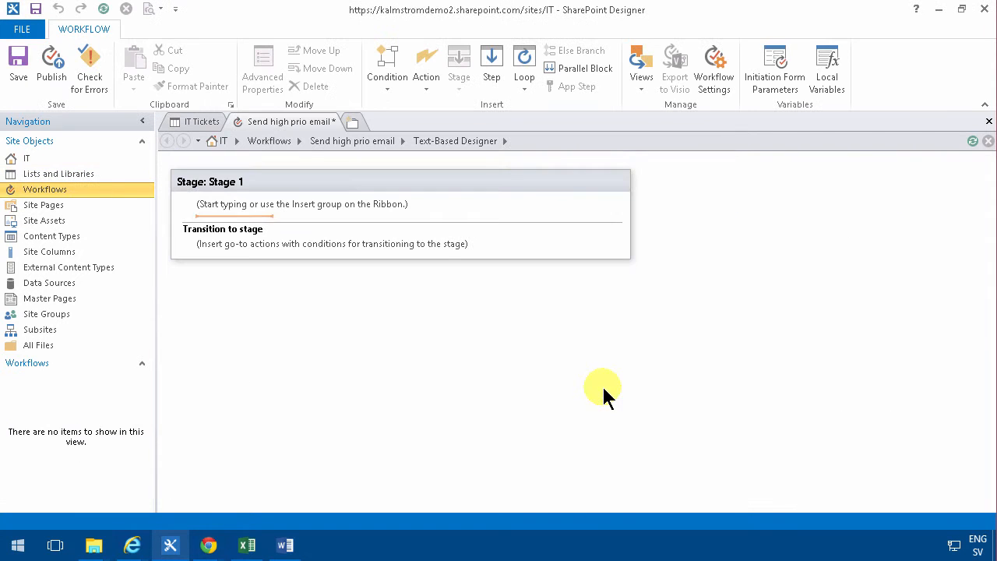
mouse_move(640, 70)
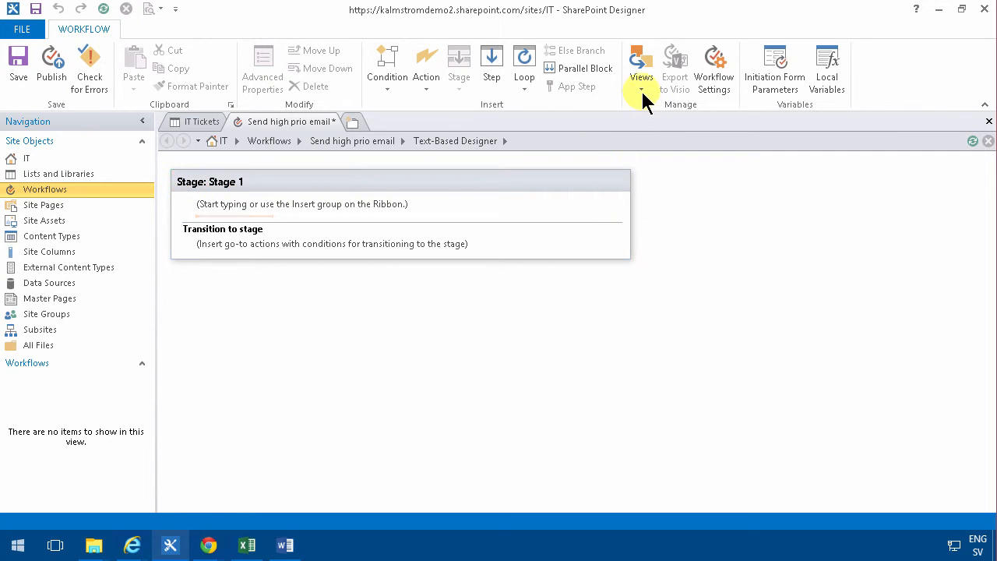
mouse_move(641, 66)
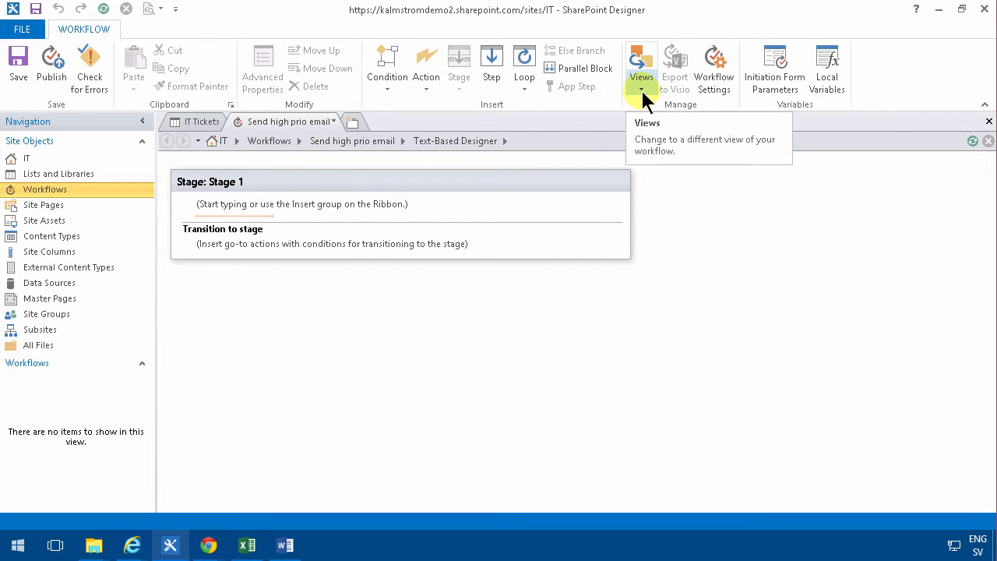
Launch Visio 2013 and switch the High prio notification workflow to the Visual Designer view
click(641, 62)
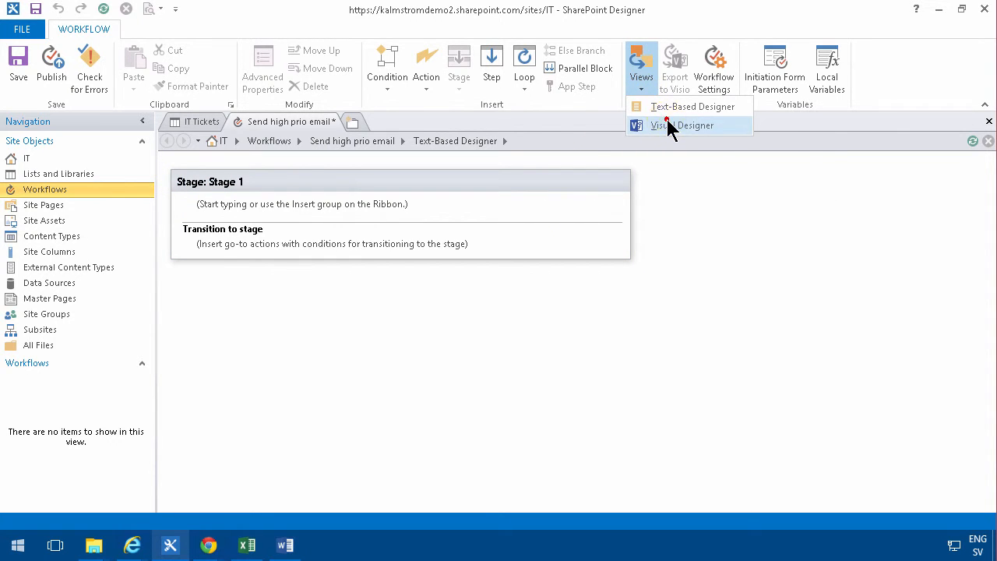
click(681, 126)
text(vi)
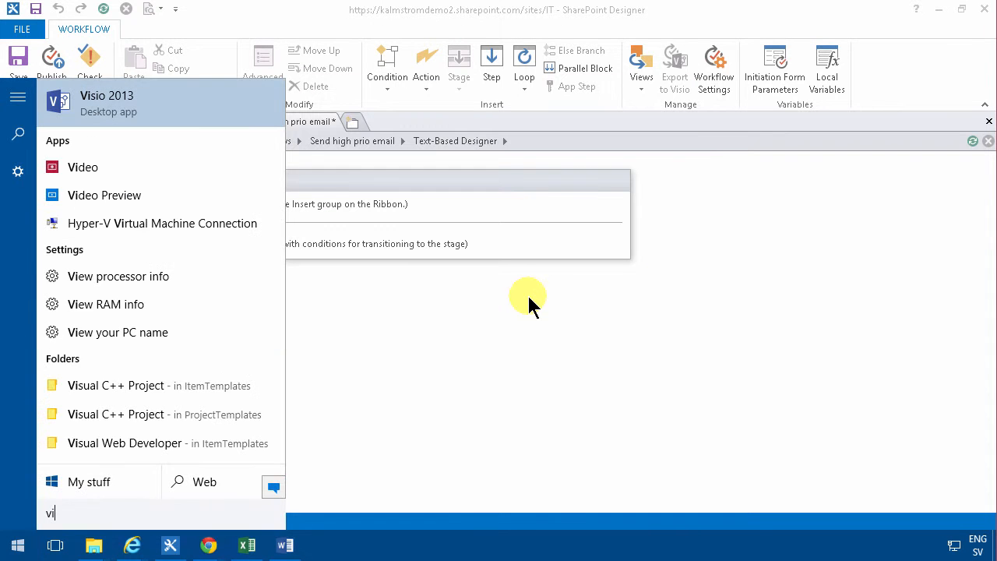
click(107, 103)
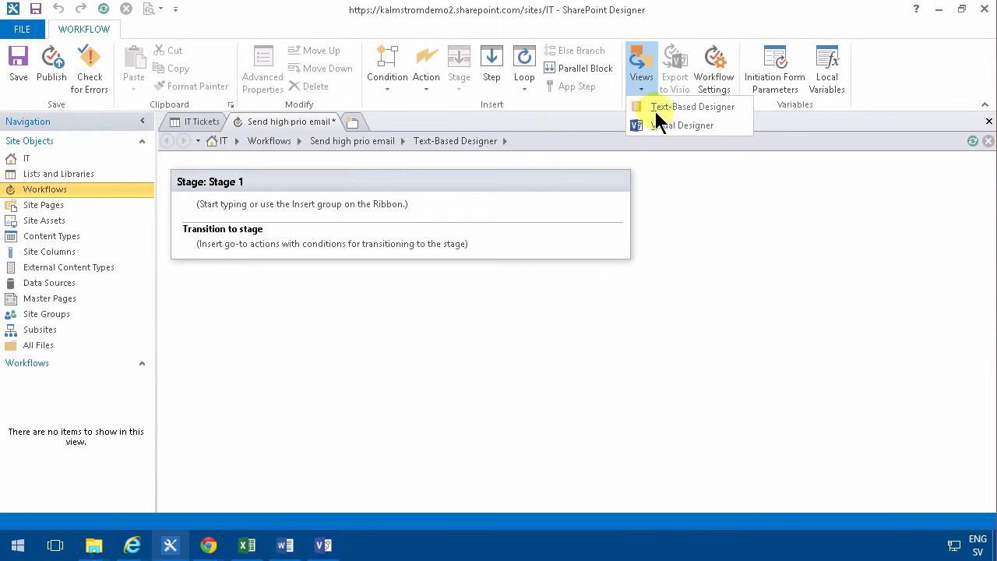
click(689, 125)
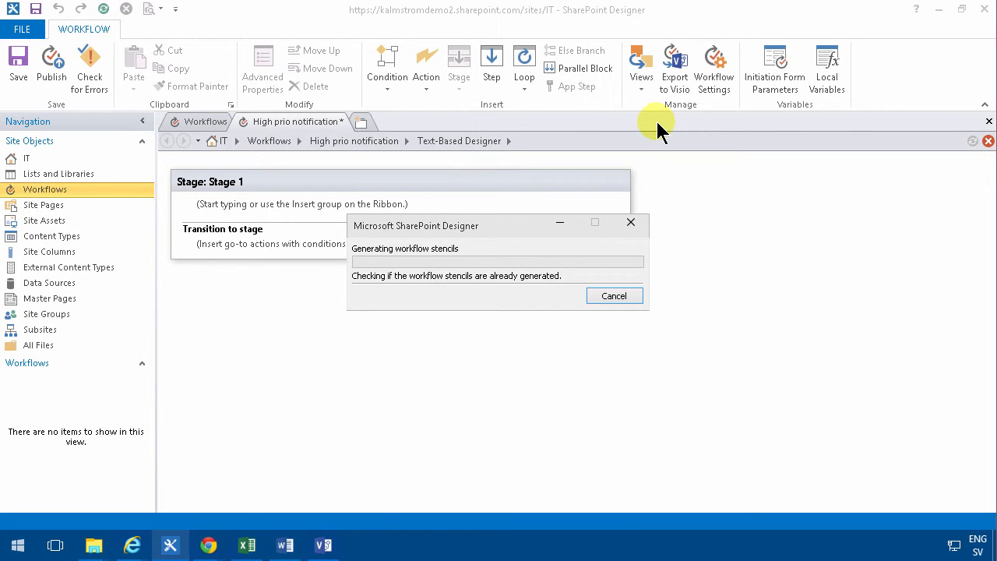
mouse_move(653, 149)
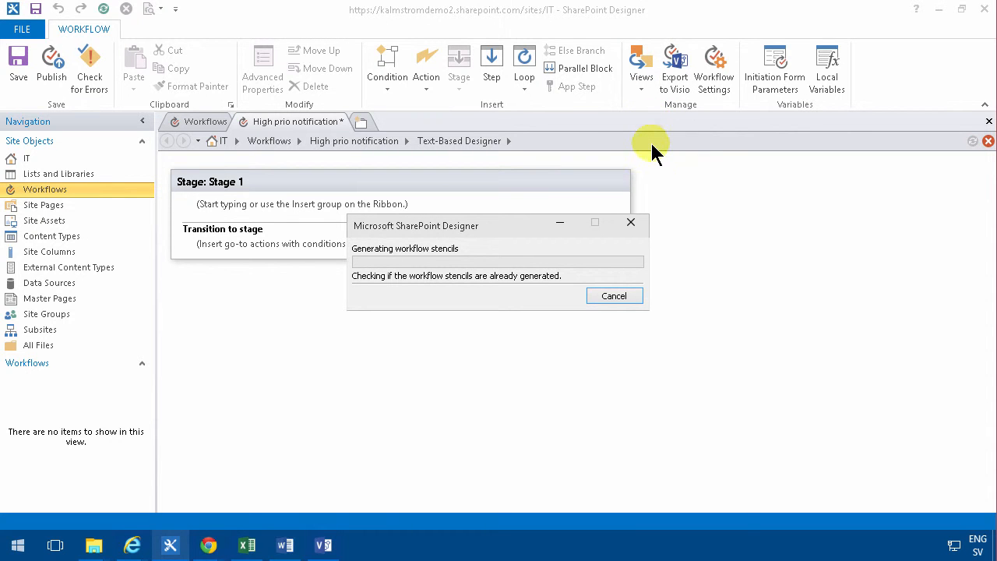
mouse_move(567, 334)
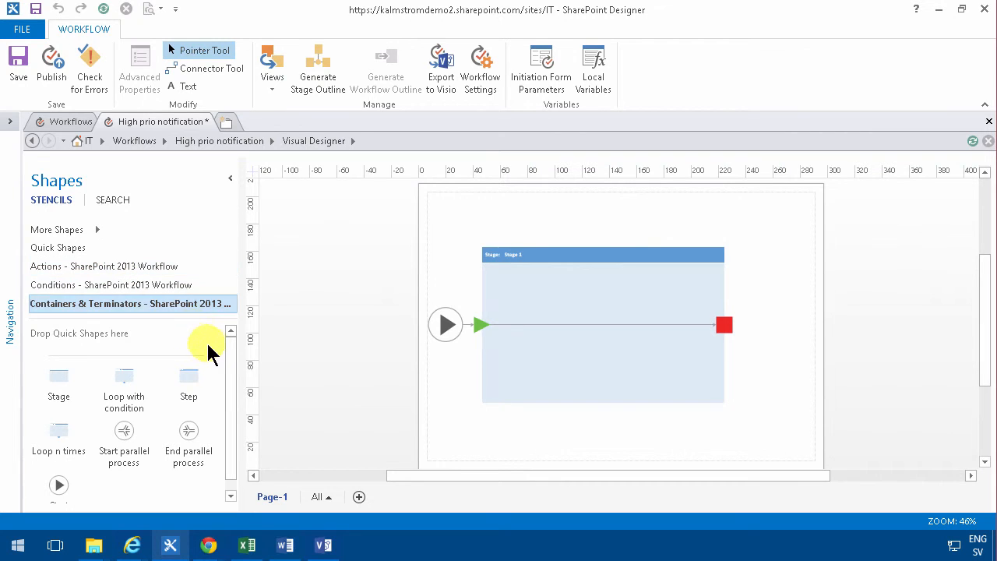
mouse_move(225, 362)
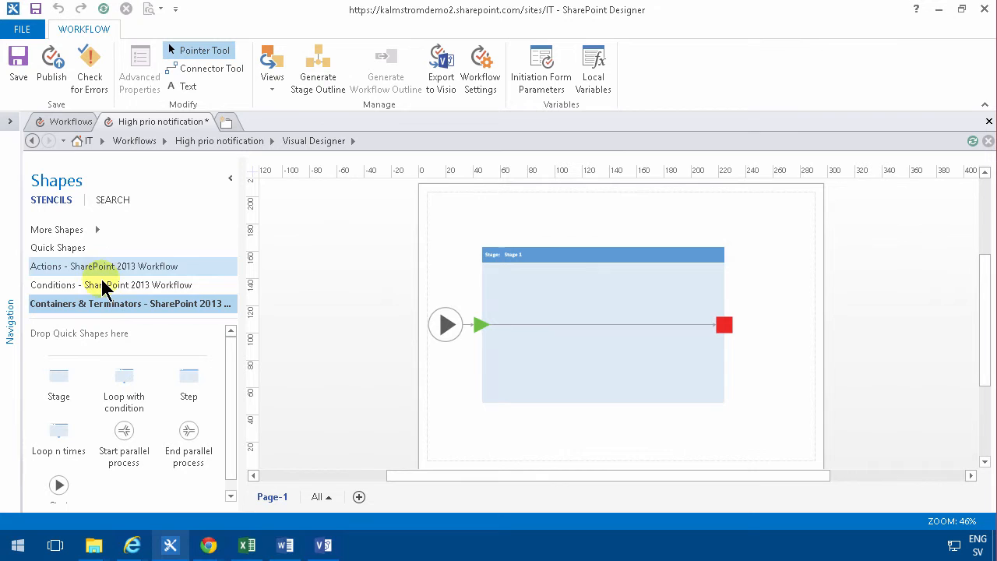
Drop an 'If any value equals value' condition onto the Stage 1 path and zoom to 75%
click(112, 284)
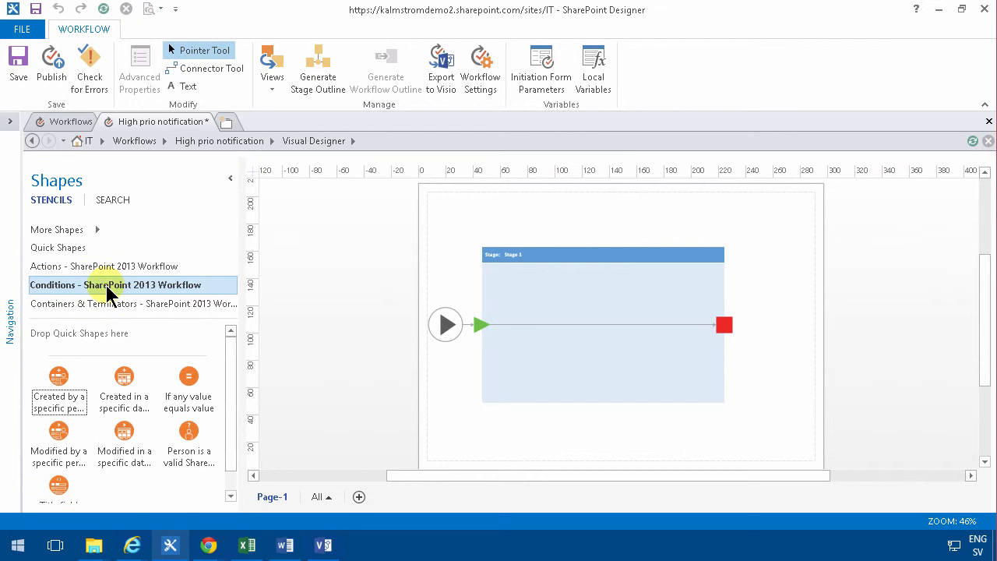
mouse_move(124, 389)
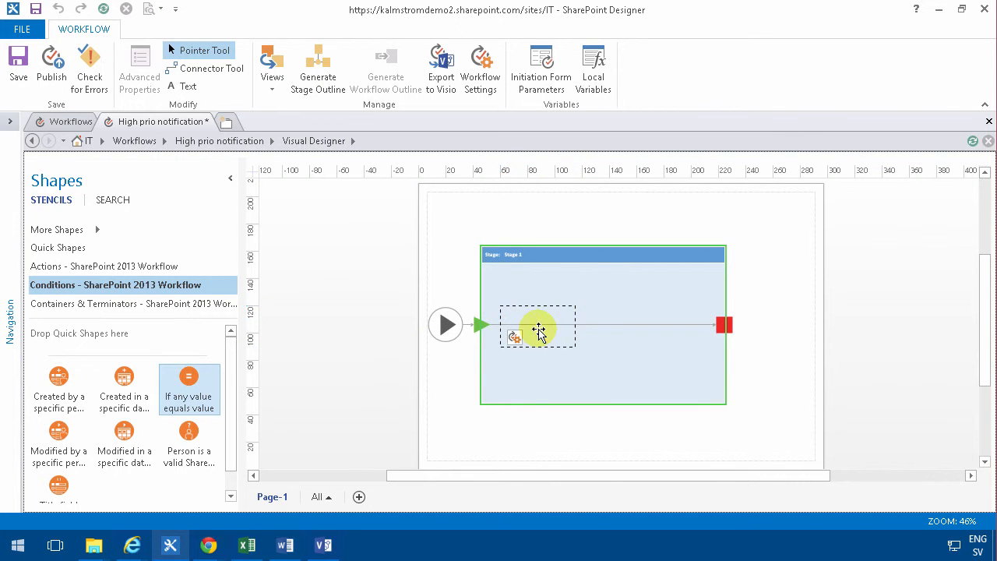
drag(189, 389, 546, 323)
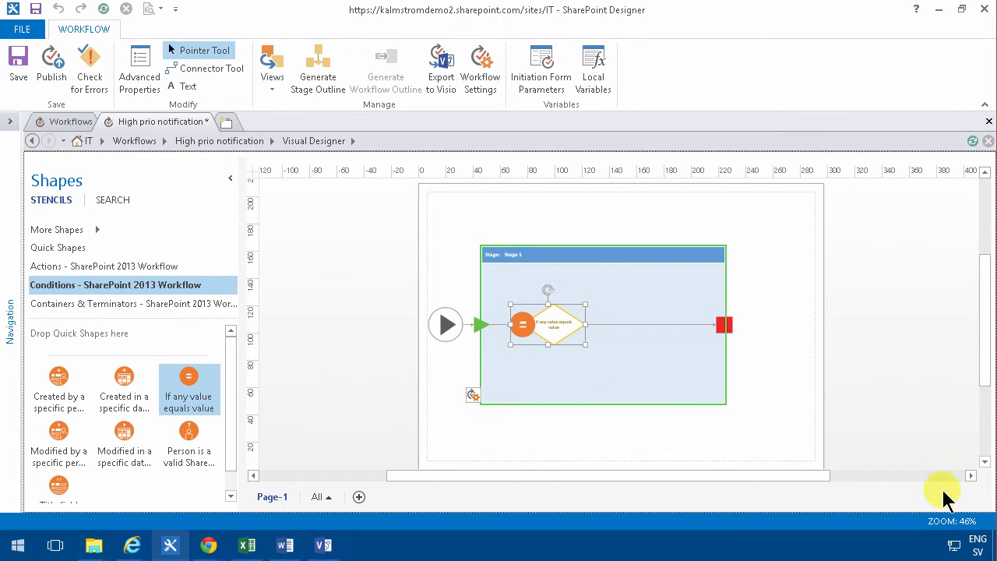
click(953, 520)
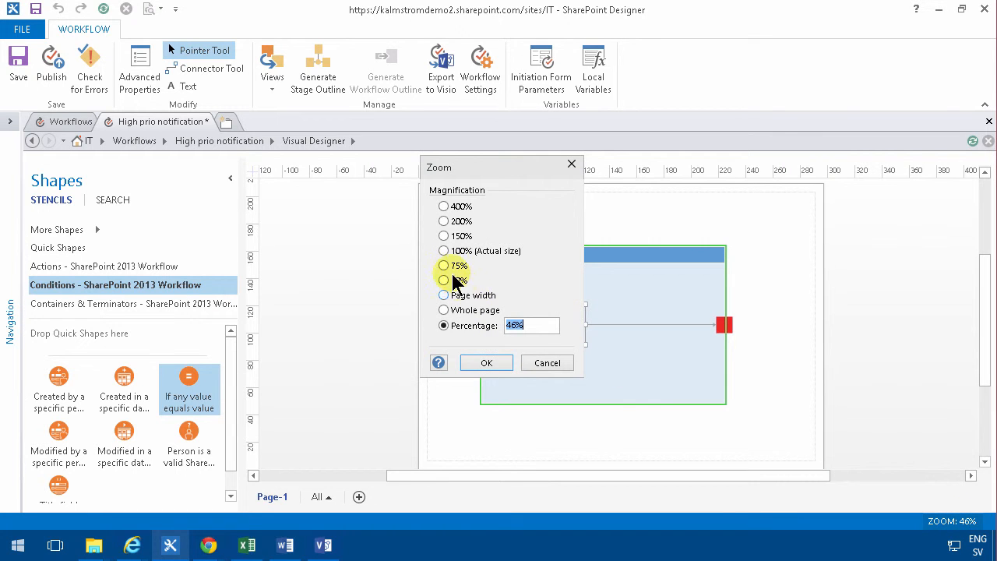
click(486, 362)
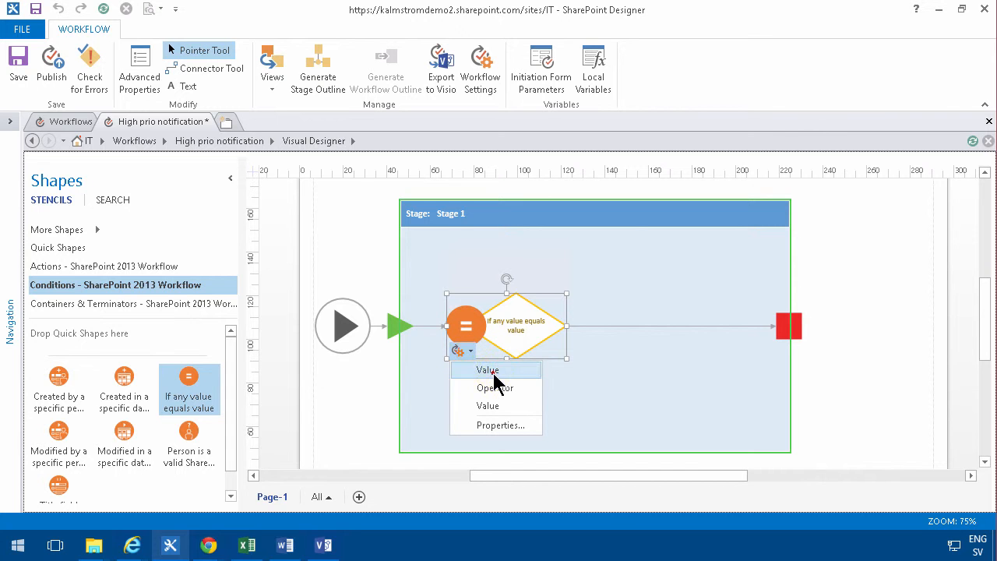
In the condition's properties, set the first value to Current Item:Priority
click(498, 425)
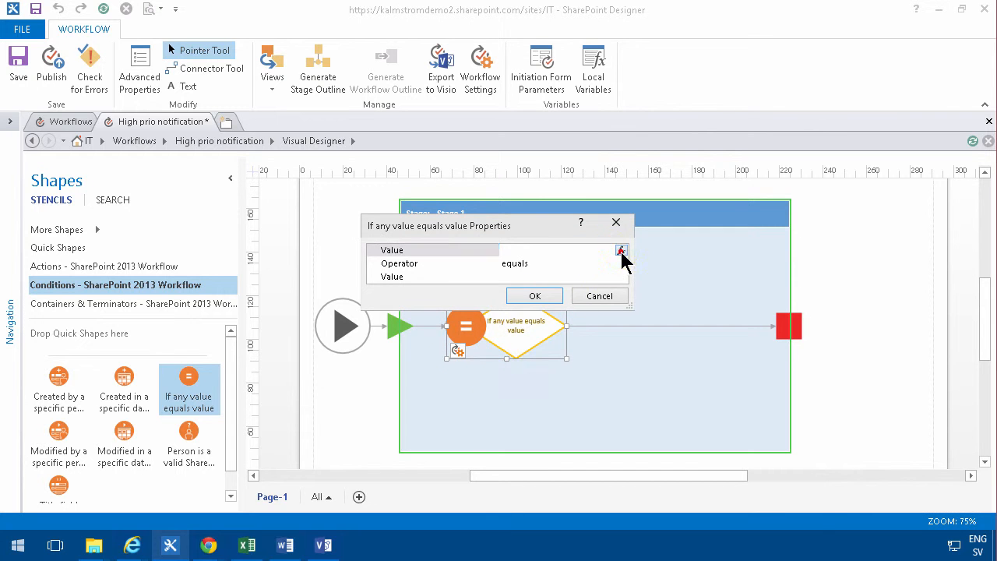
click(623, 251)
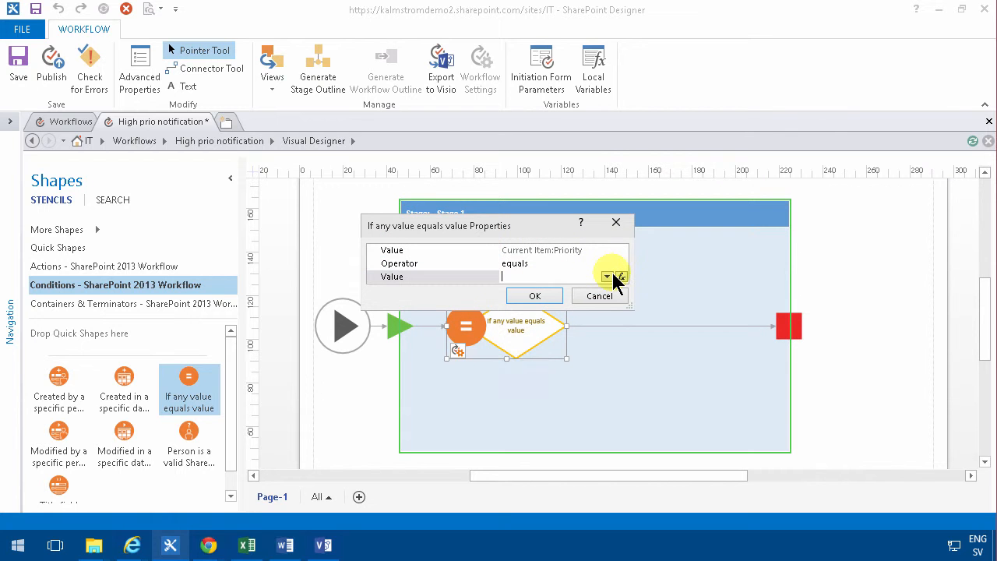
click(607, 277)
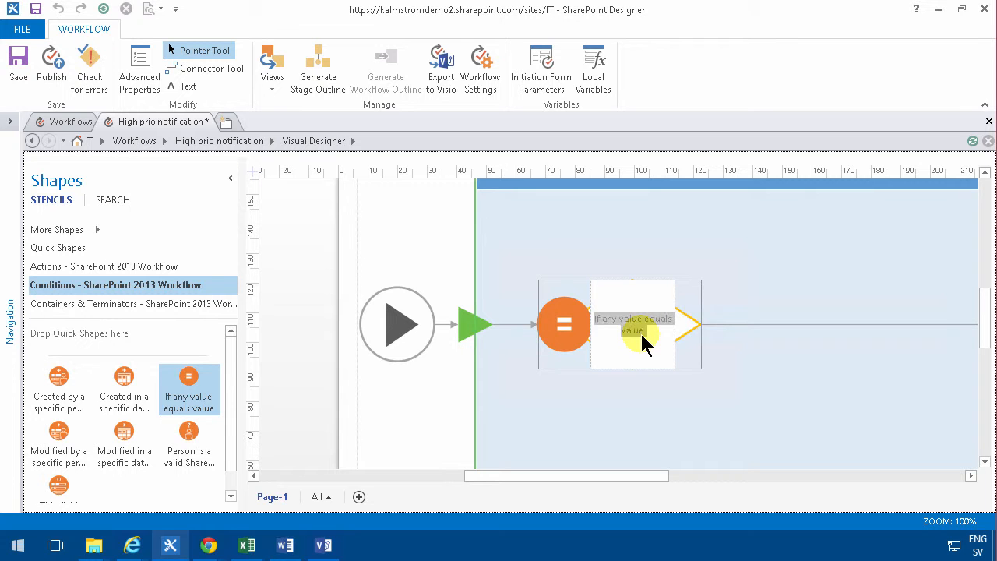
Label the condition shape 'Is high prio?' and show the SharePoint 2013 workflow action shapes
text(Is high prio?)
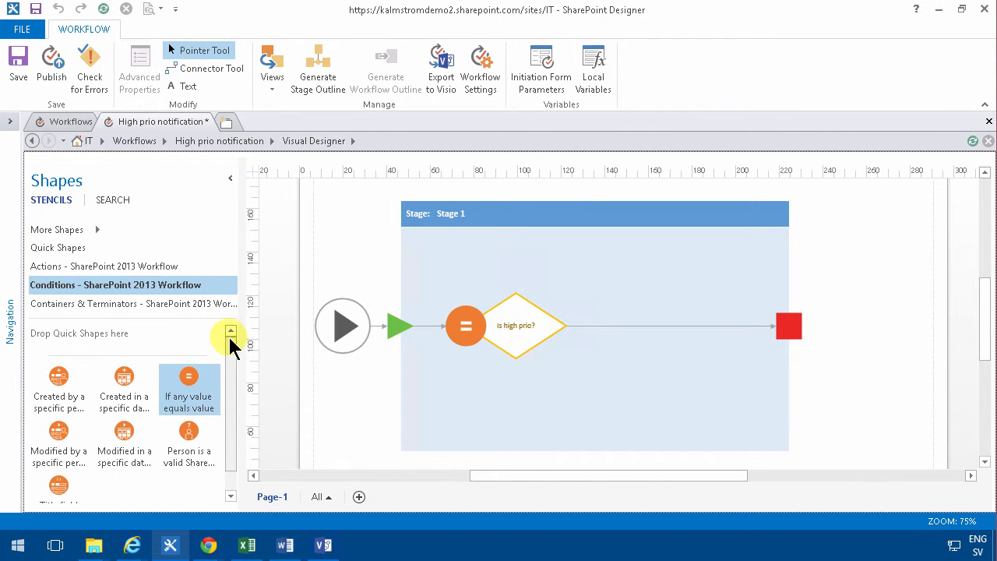
click(109, 266)
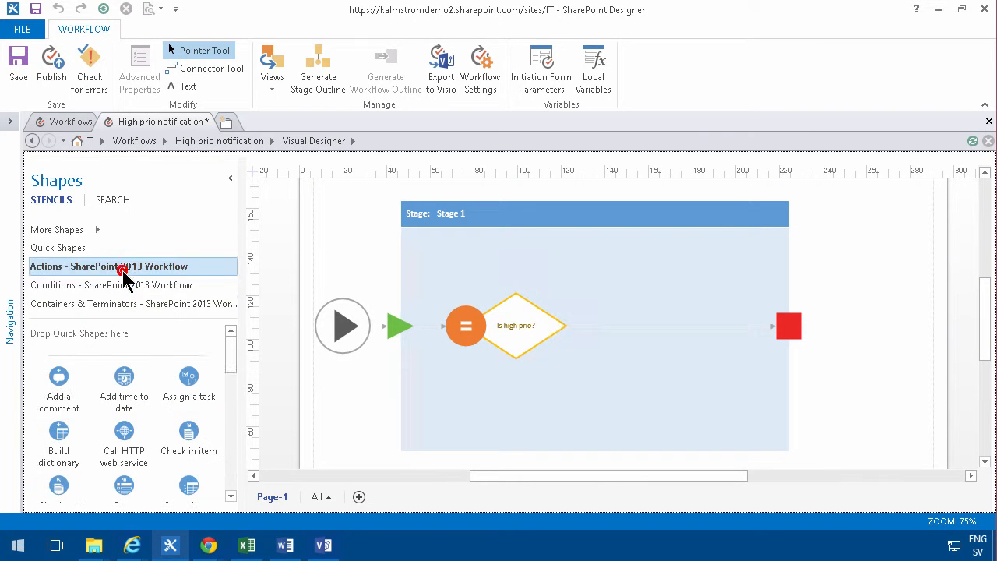
Place a 'Send an email' action after the condition and bring up its email definition
scroll(down, 3)
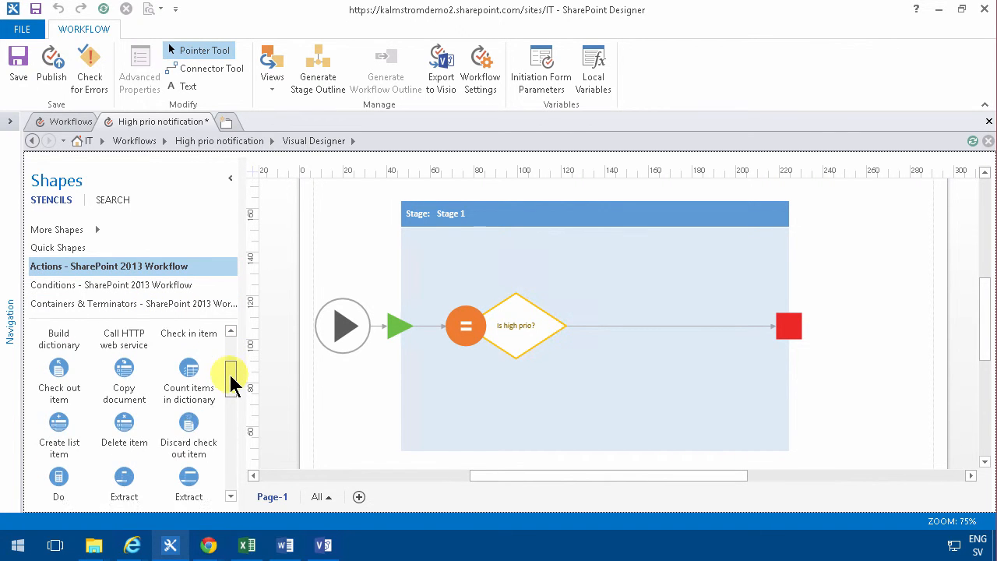
scroll(down, 3)
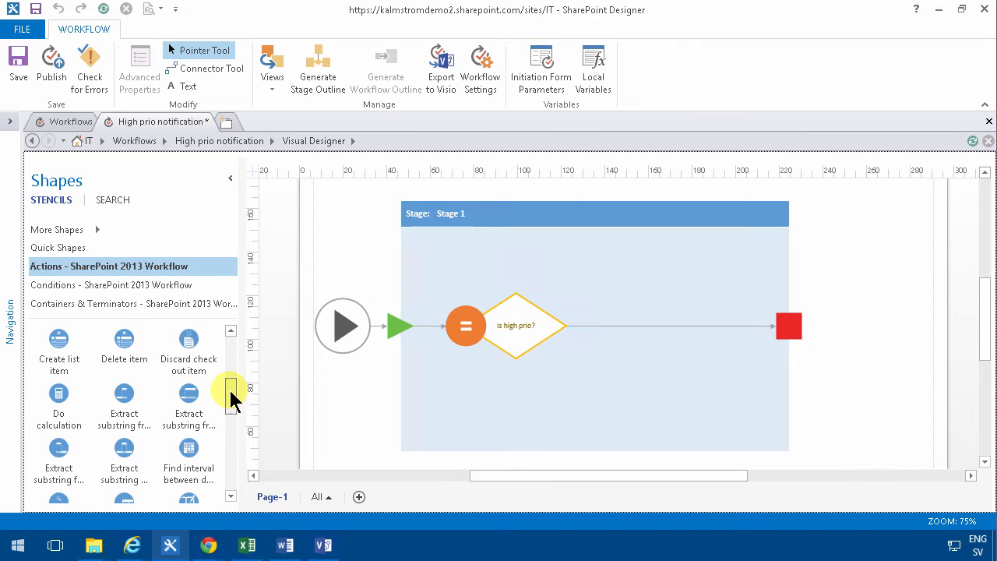
scroll(down, 3)
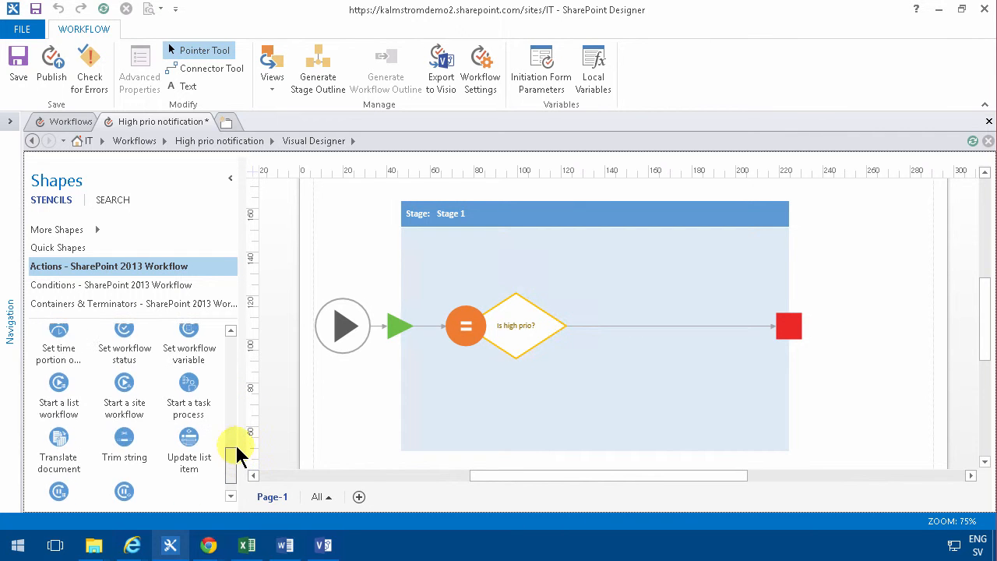
scroll(down, 3)
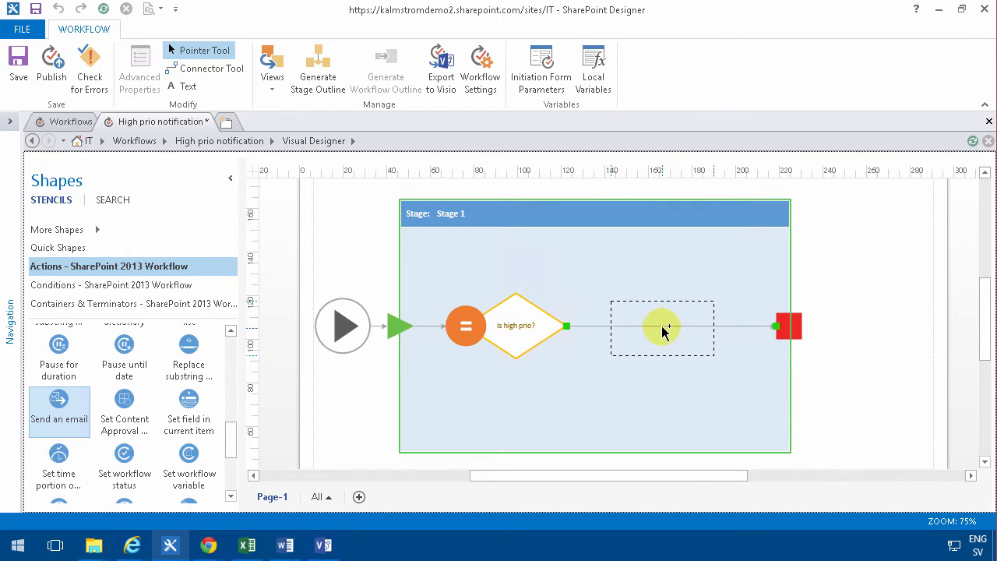
drag(59, 411, 662, 327)
text(Send notification)
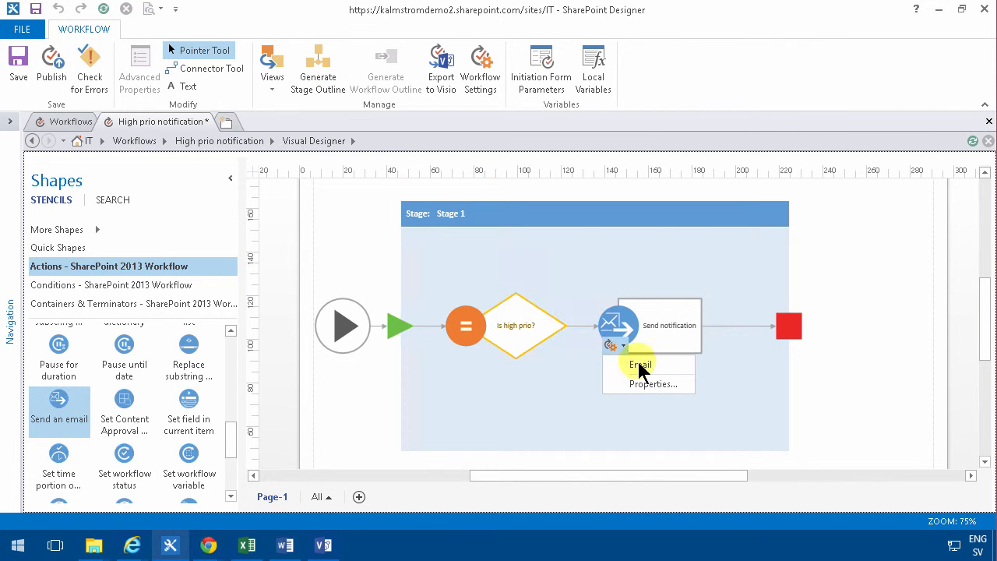
click(639, 365)
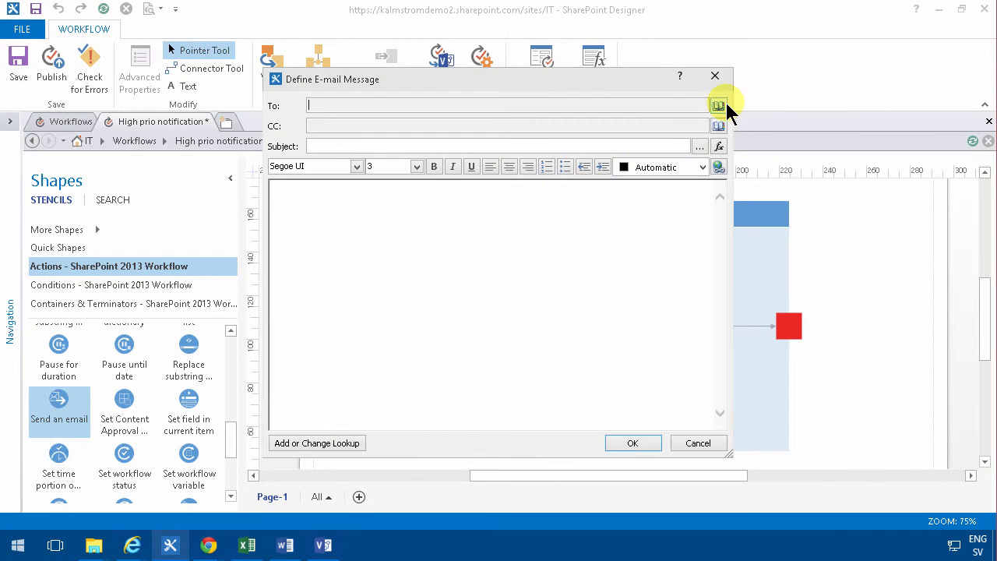
Address the email to Current Item:Assigned To with subject 'You got a new high prio ticket'
click(718, 105)
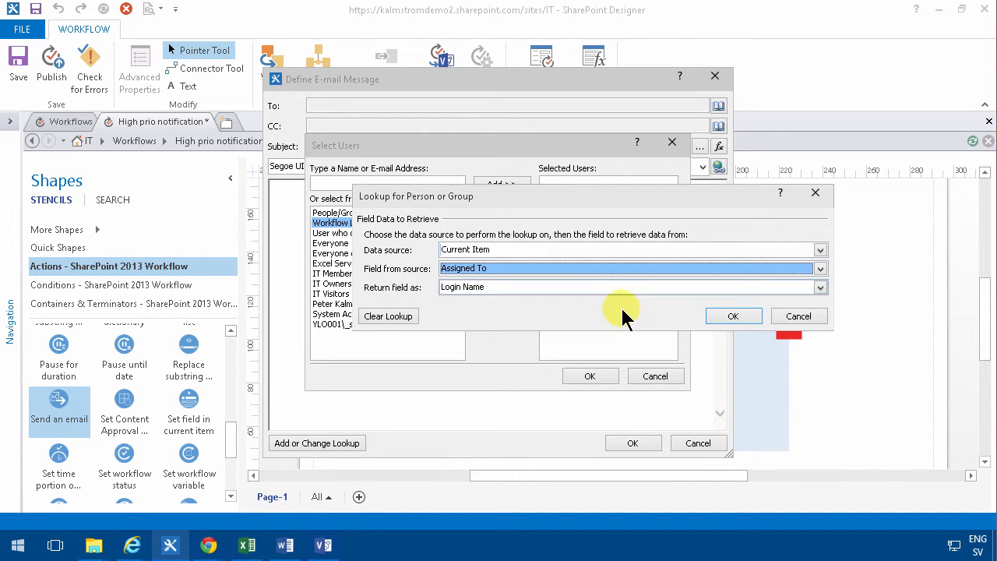
click(820, 287)
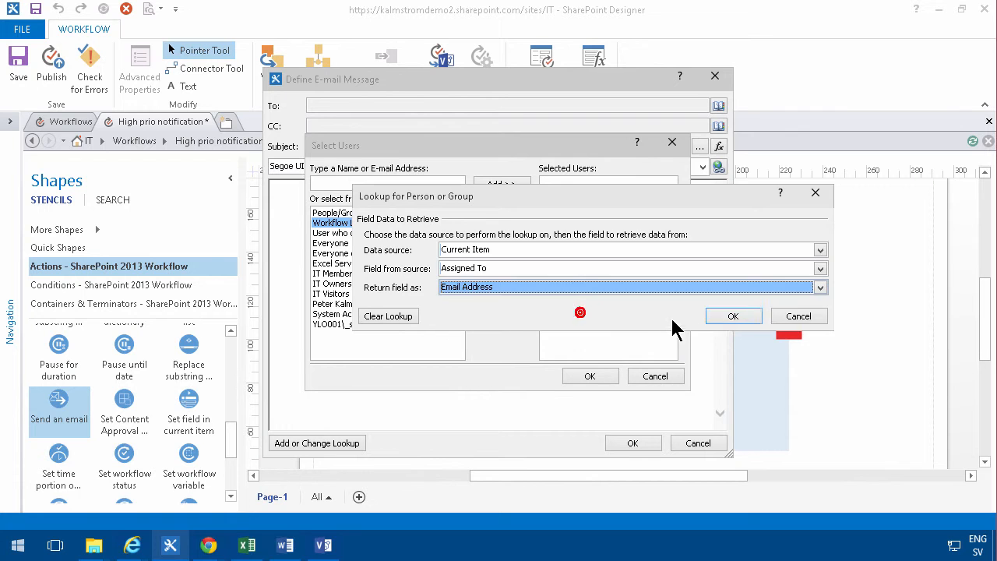
click(732, 315)
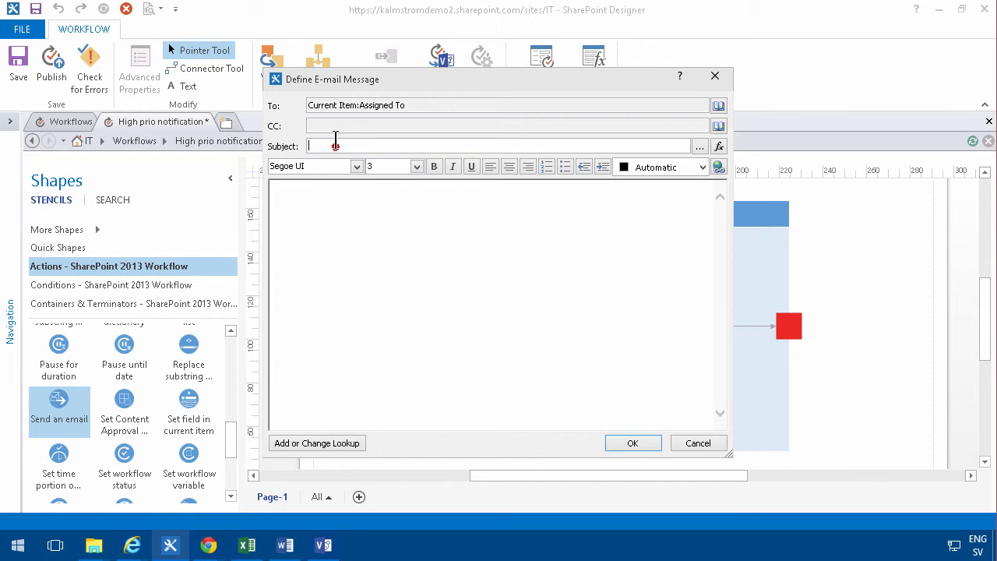
text(You got a)
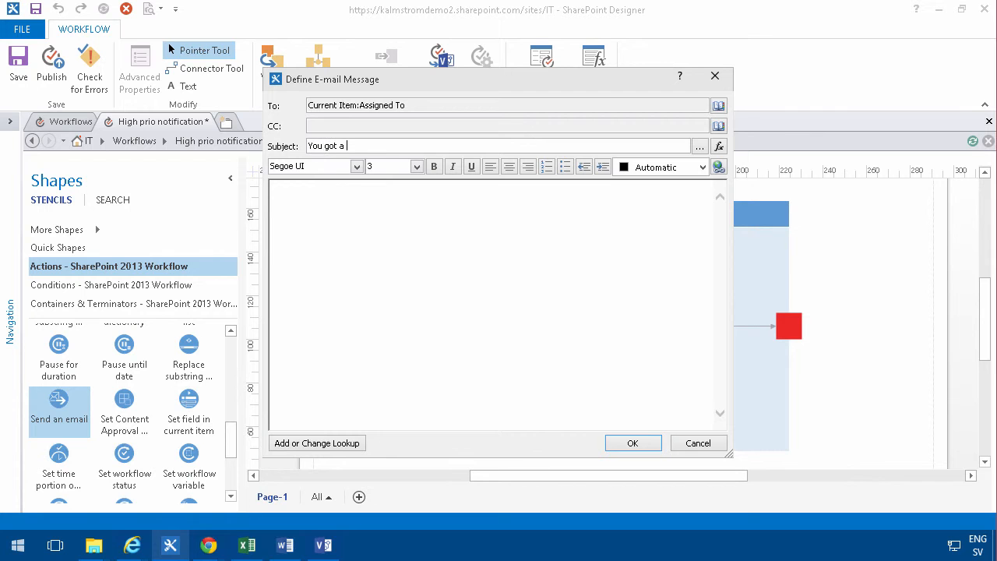
text(new ticket)
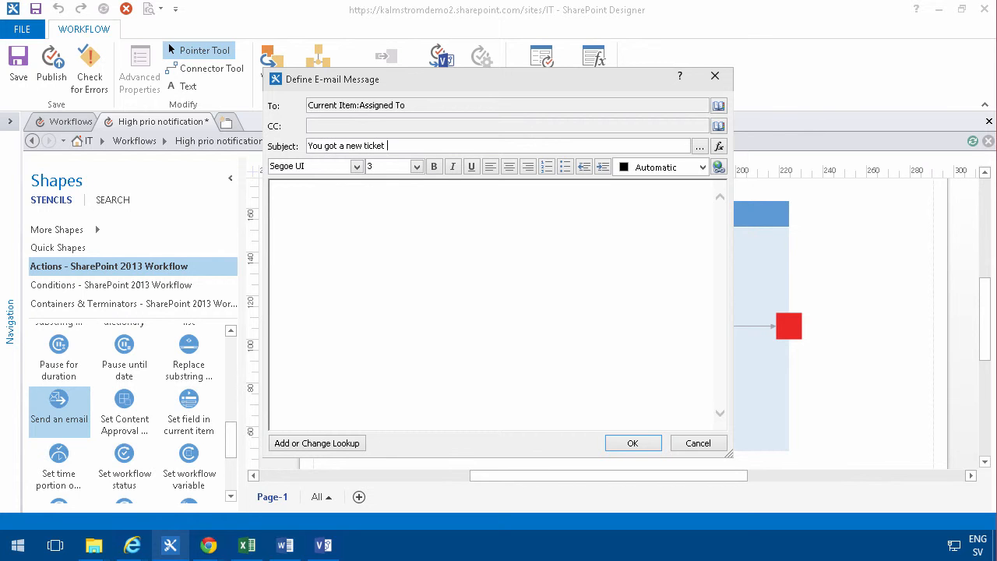
text(high prio)
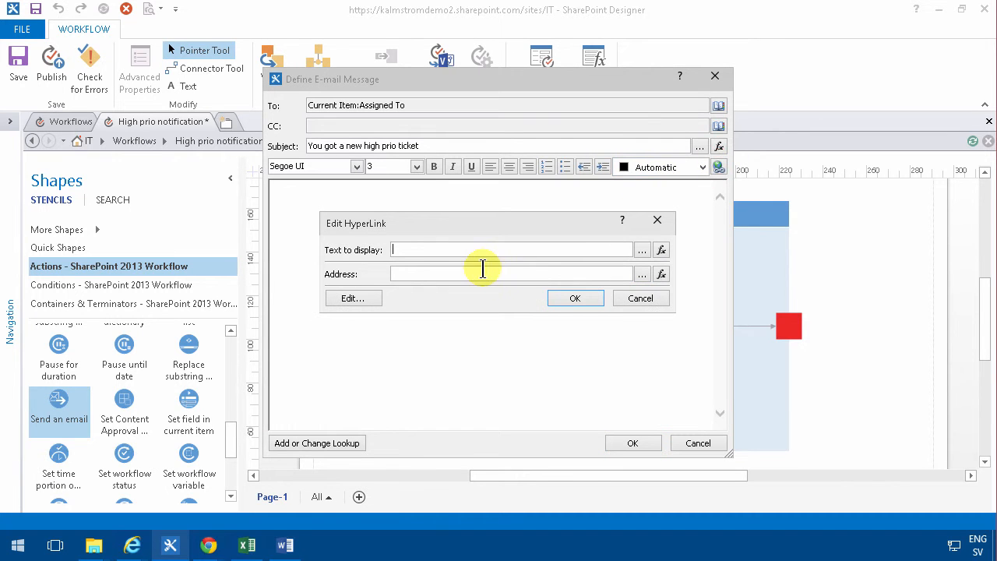
Add a 'Click here' link to /IT/_layouts/15/start.aspx#/Lists/IT%20Tickets/MyItems.aspx in the body
text(Click here)
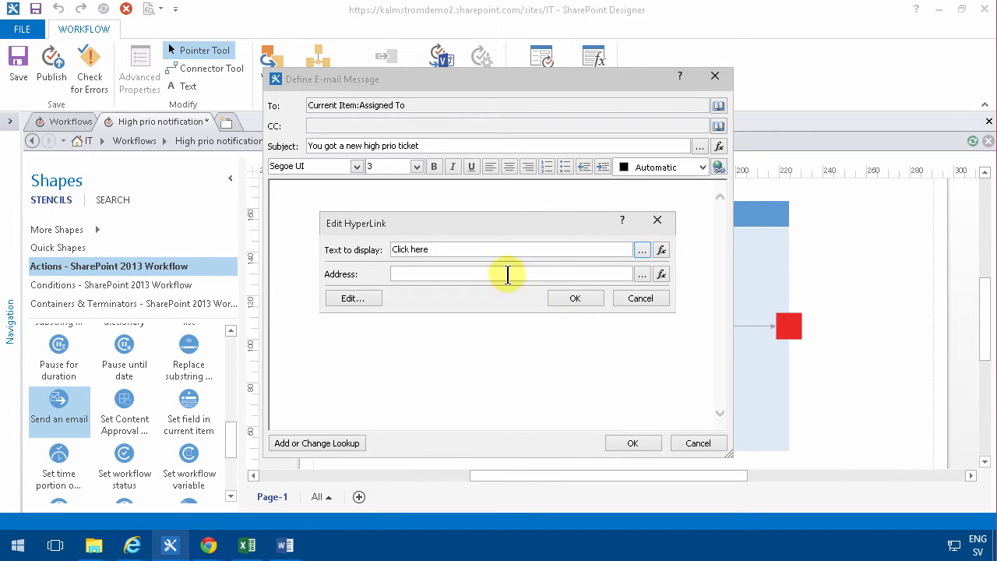
text(/IT/_layouts/15/start.aspx#/Lists/IT%20Tickets/MyItems.aspx)
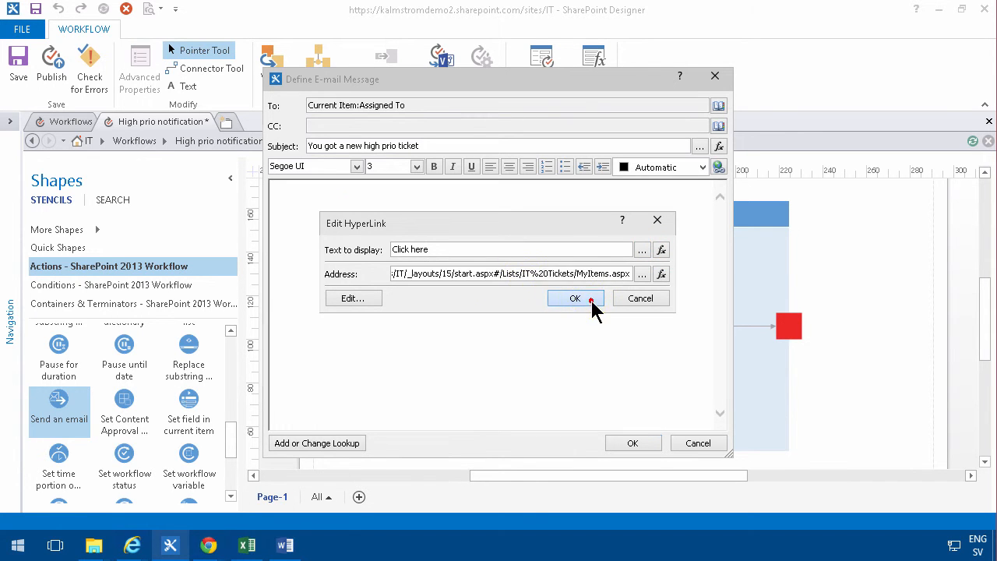
click(575, 298)
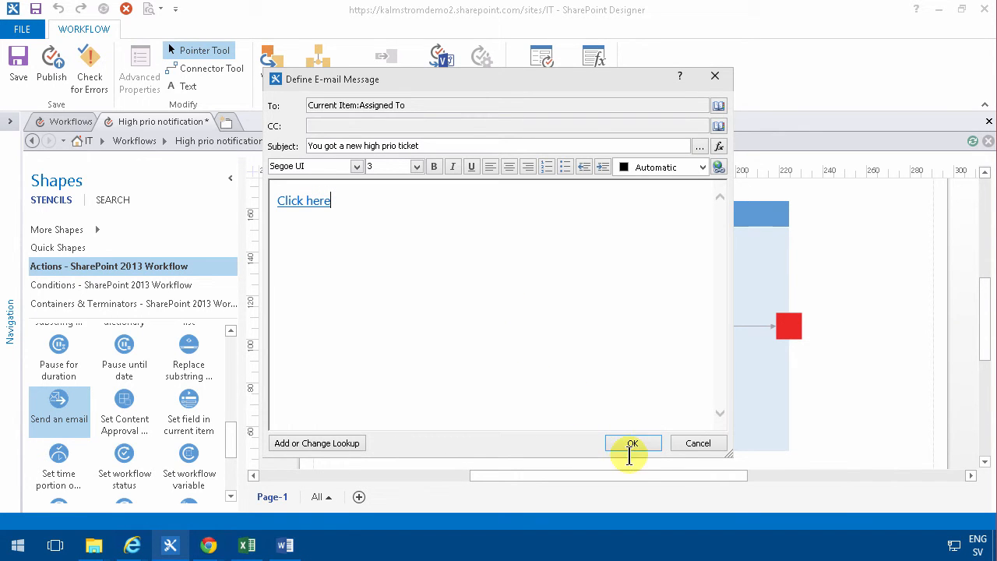
Save the email, then mark the notification connector Yes and the end connector No
click(632, 442)
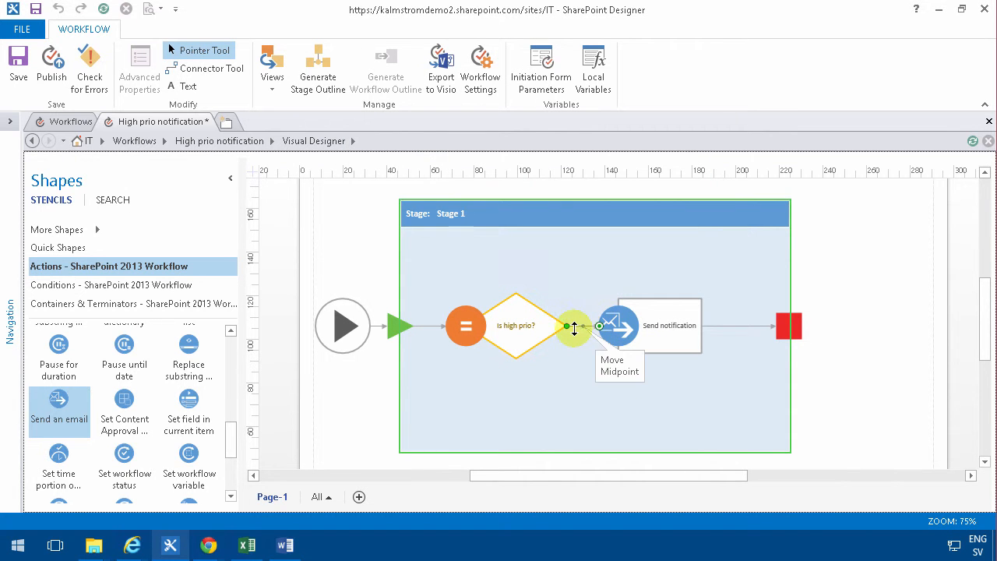
mouse_move(577, 326)
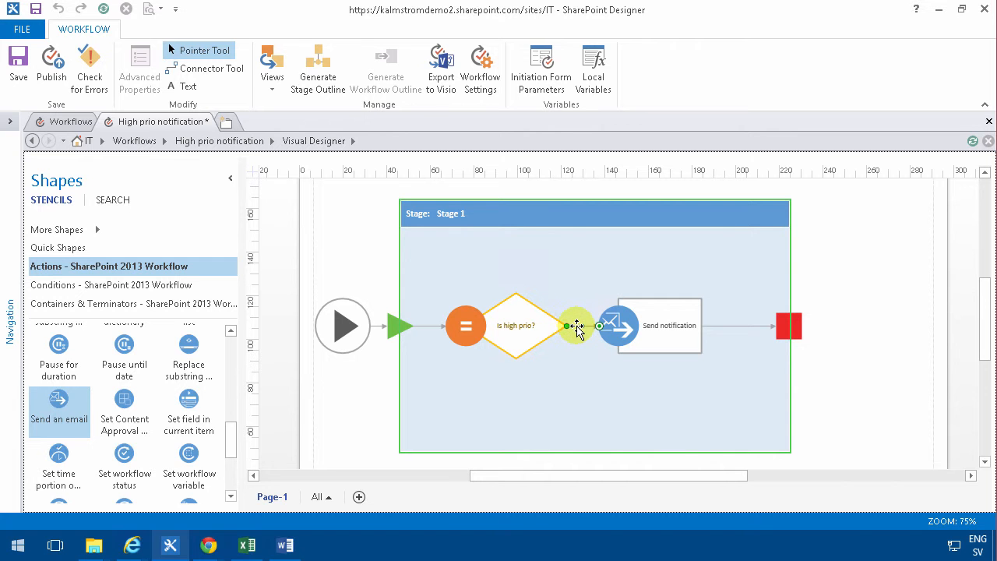
right_click(577, 326)
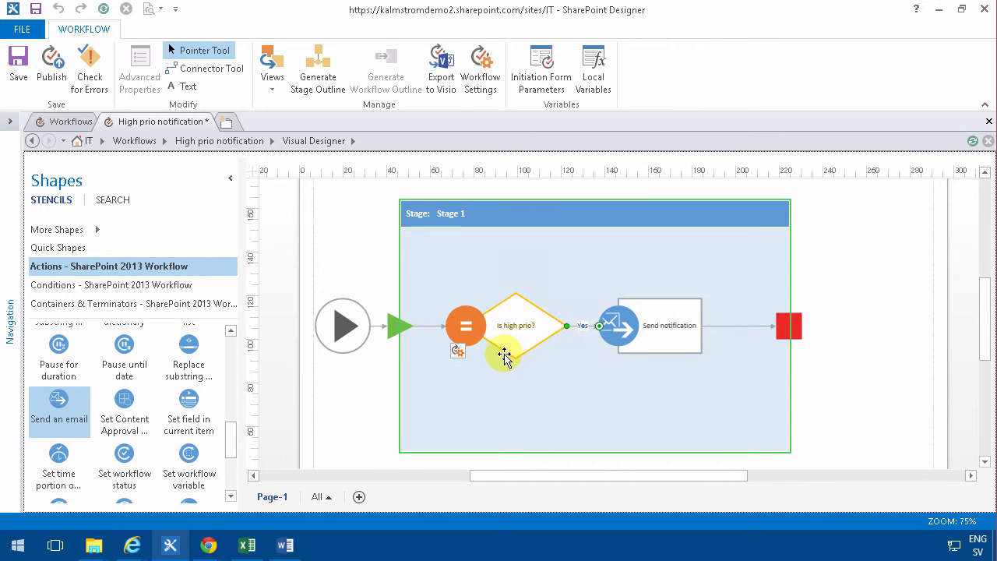
click(516, 325)
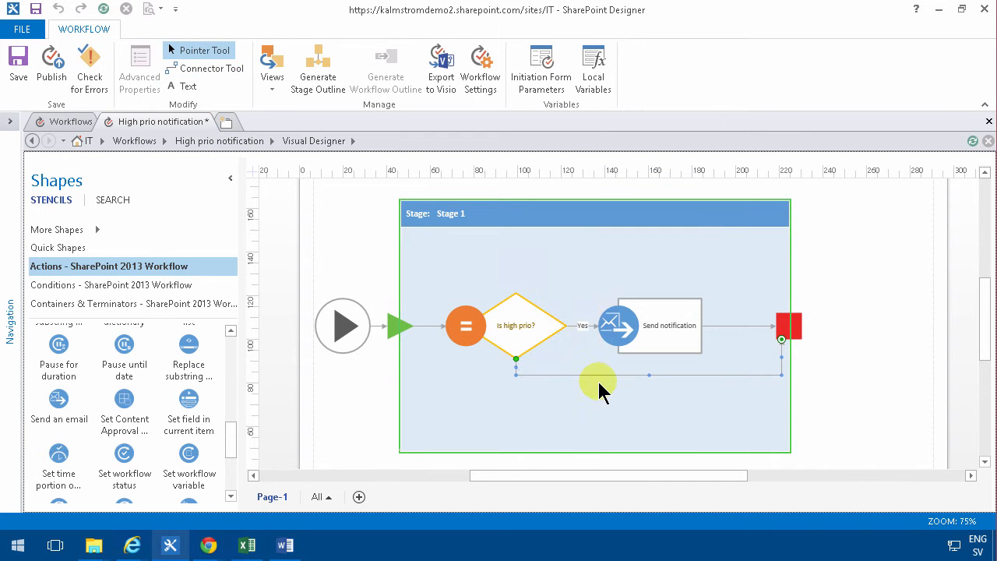
right_click(598, 382)
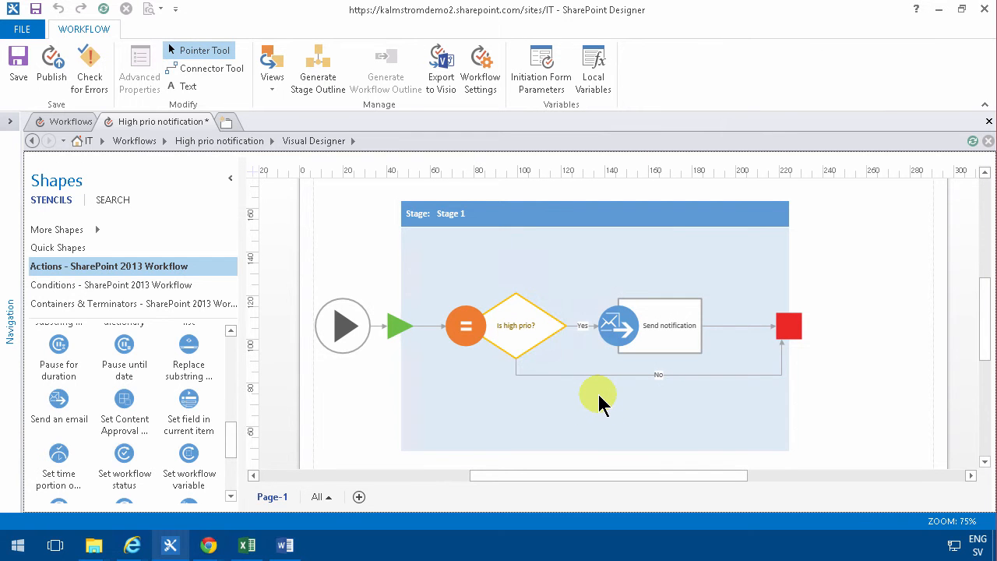
click(271, 66)
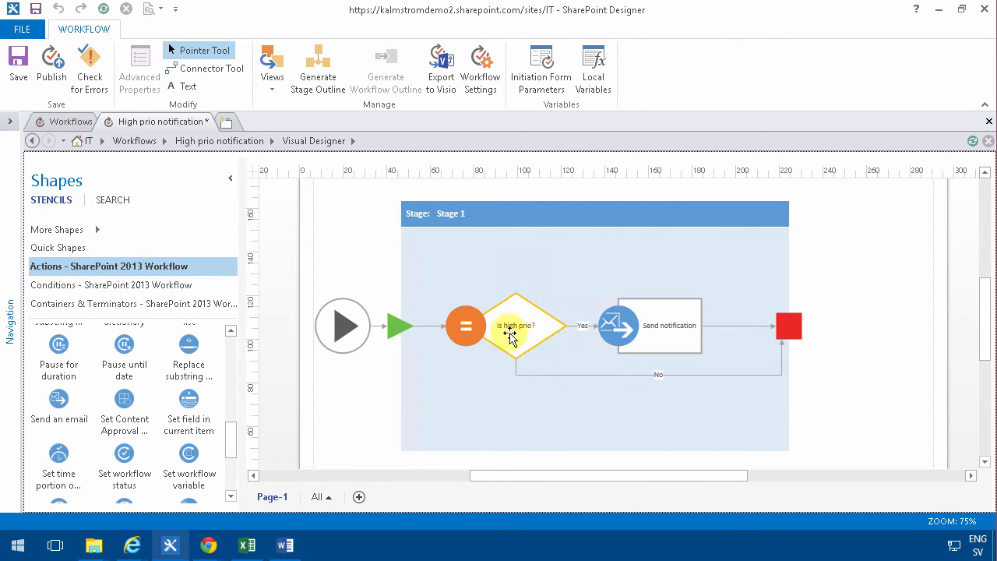
mouse_move(529, 368)
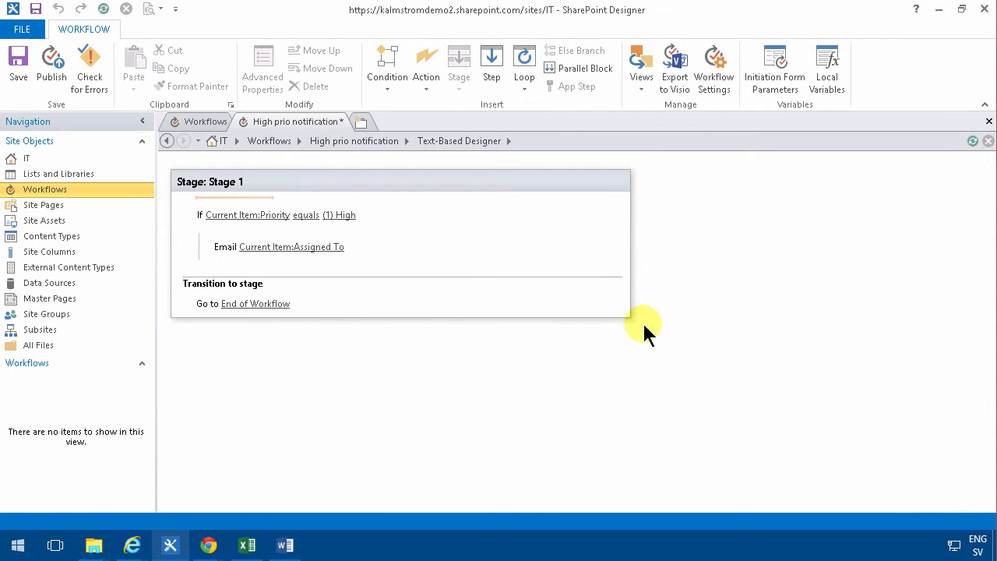
mouse_move(214, 109)
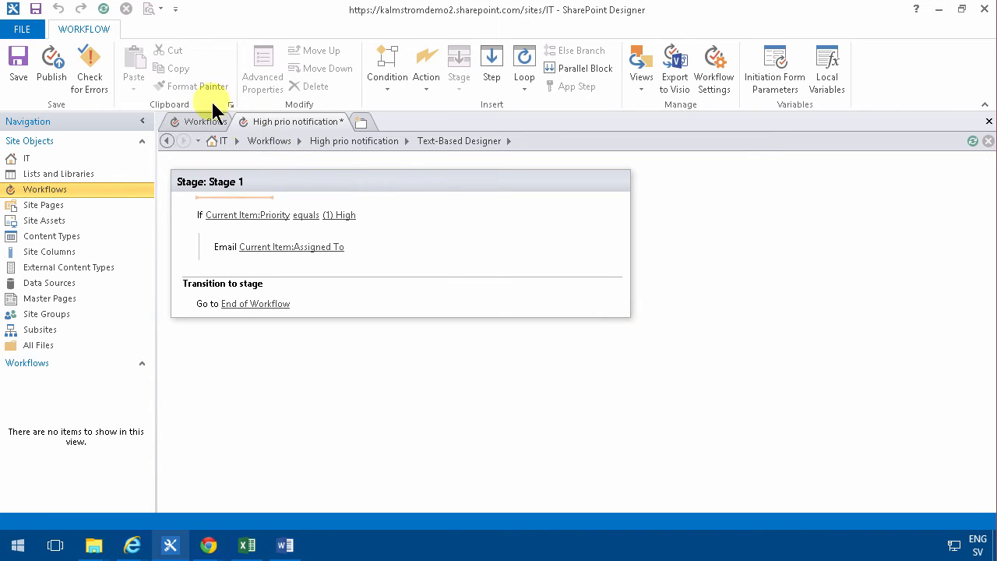
click(640, 70)
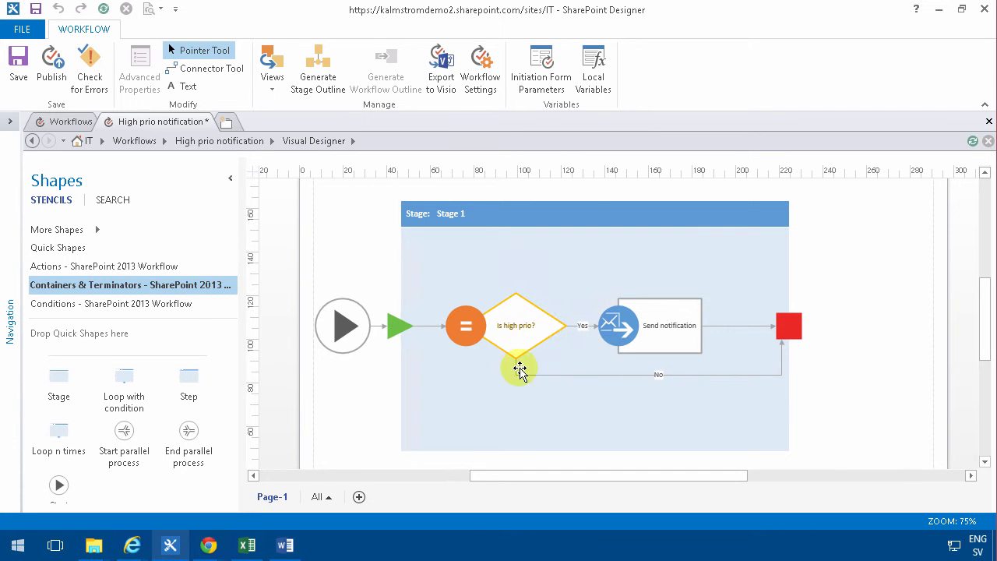
mouse_move(556, 379)
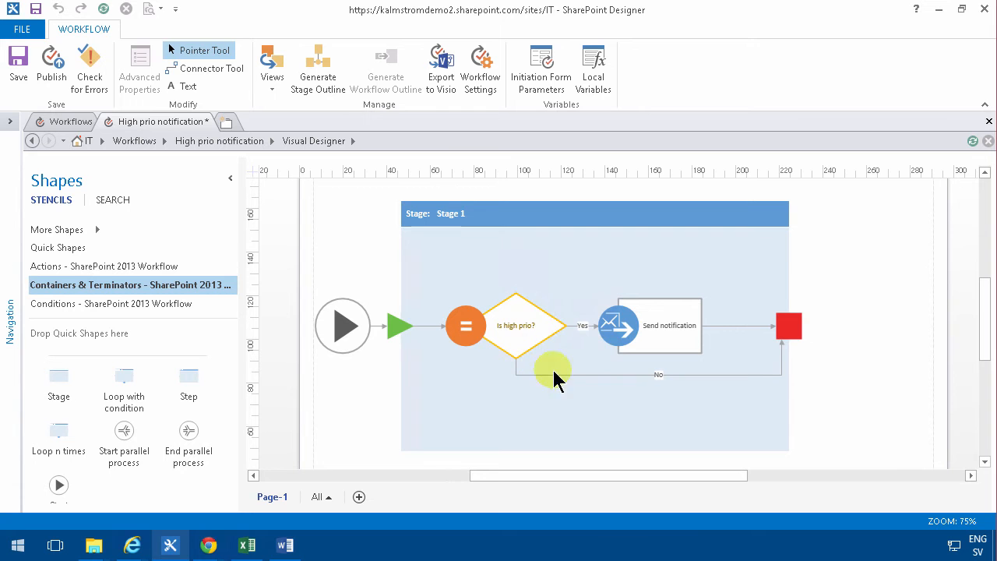
mouse_move(600, 339)
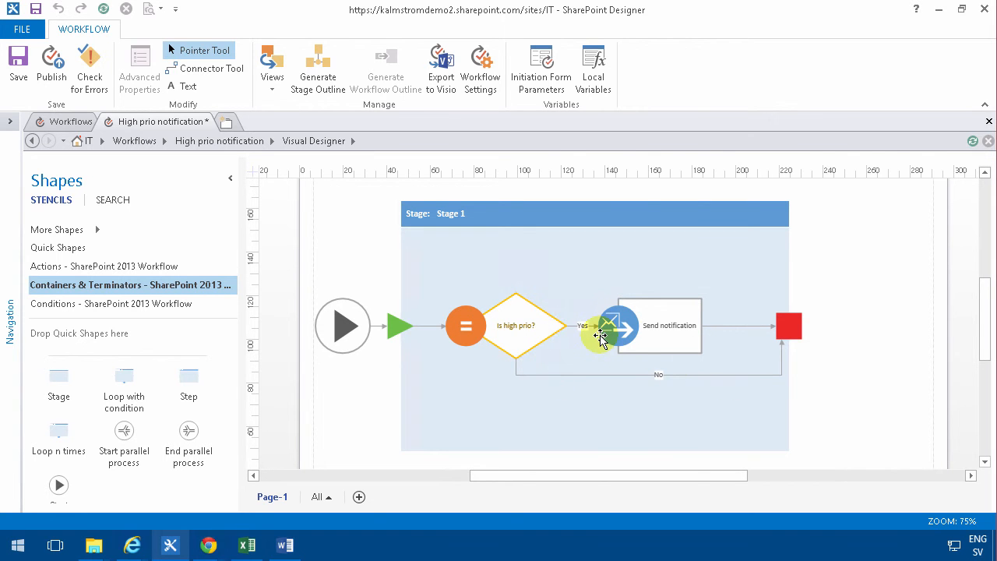
mouse_move(271, 66)
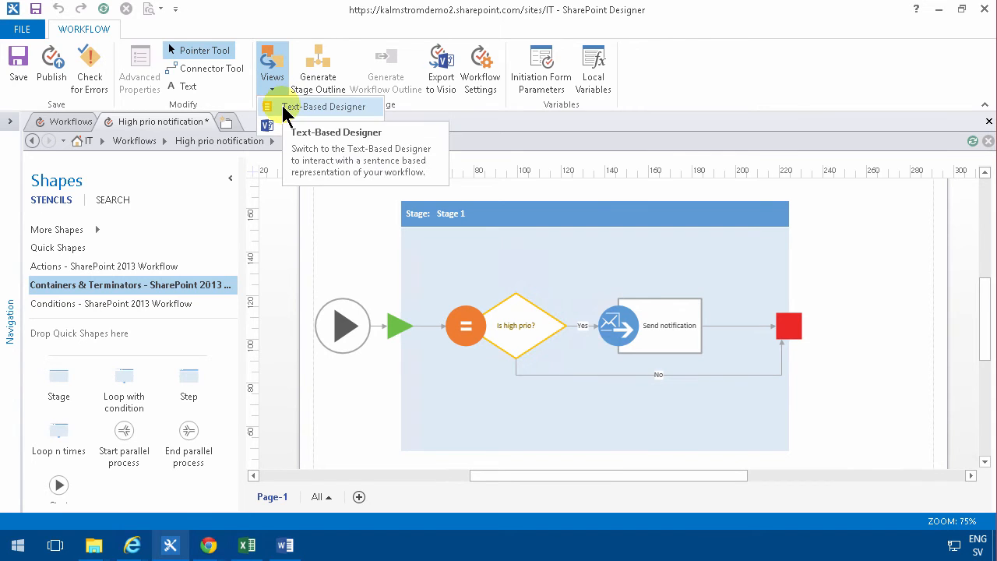
Open the workflow settings from the Text-Based Designer and enable manual and on-create start
click(321, 106)
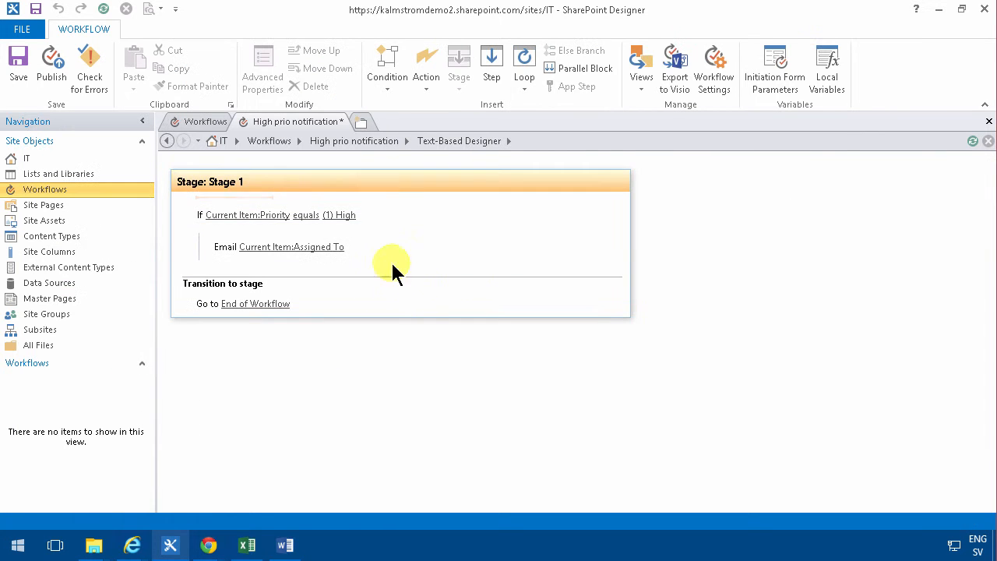
click(255, 303)
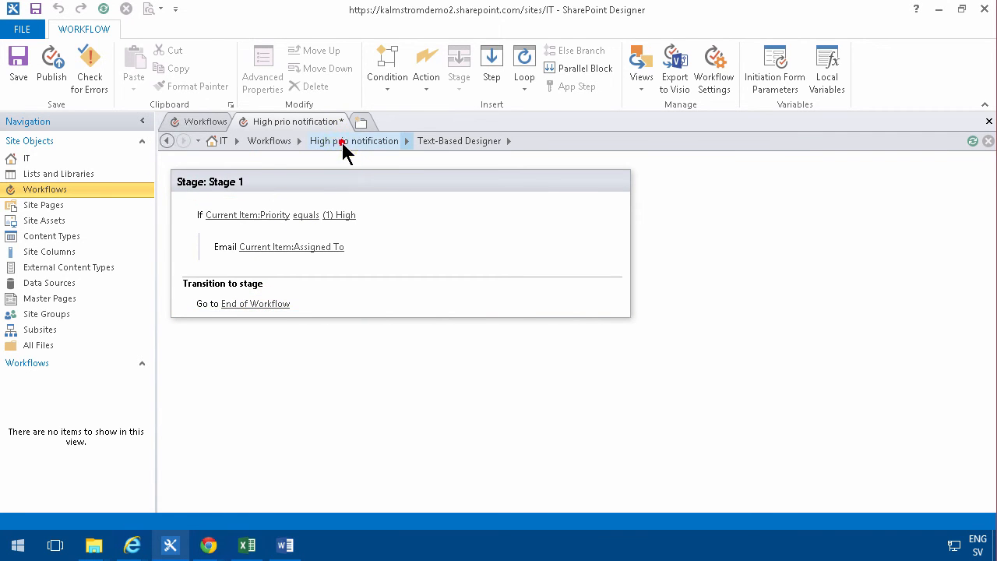
click(353, 141)
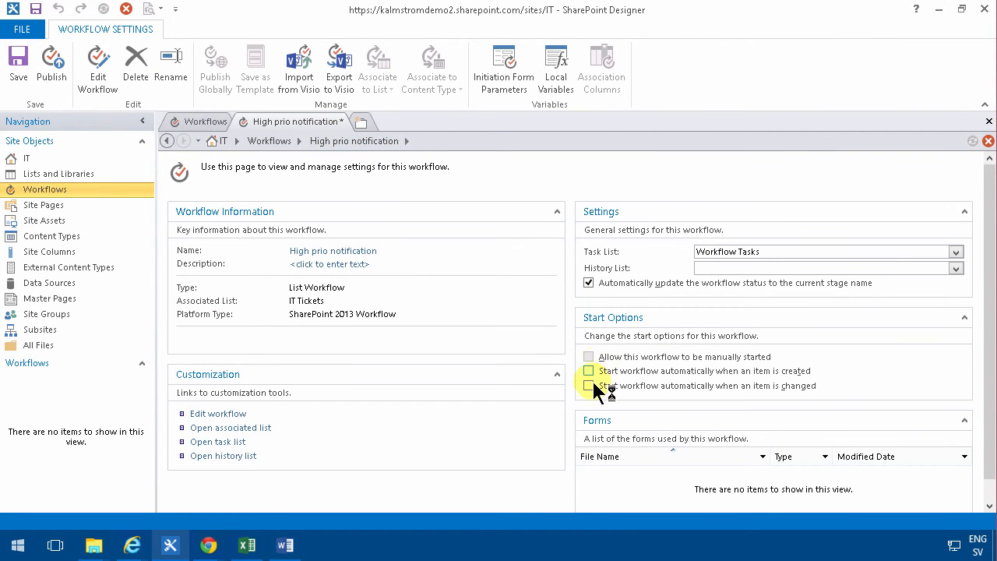
click(589, 357)
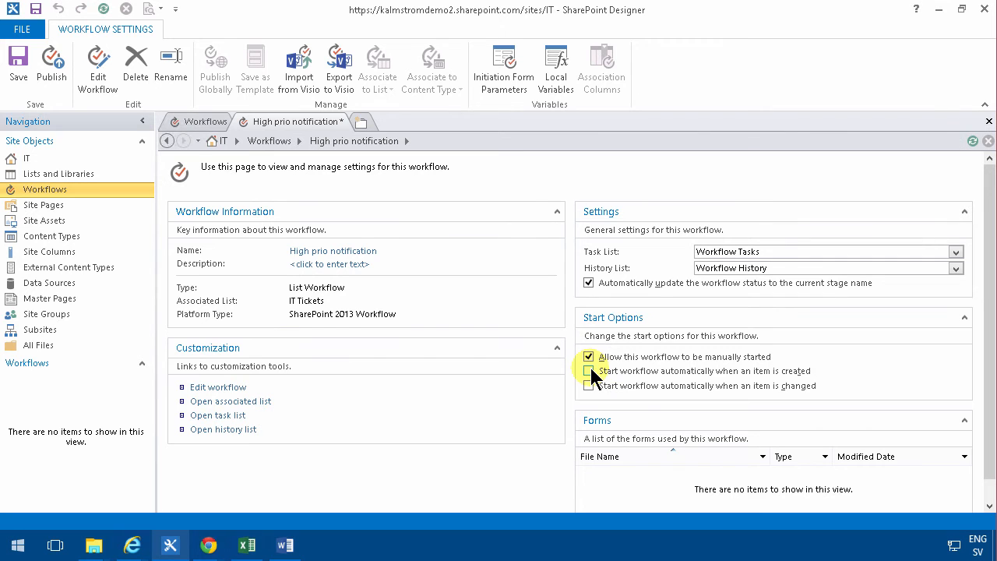
click(589, 371)
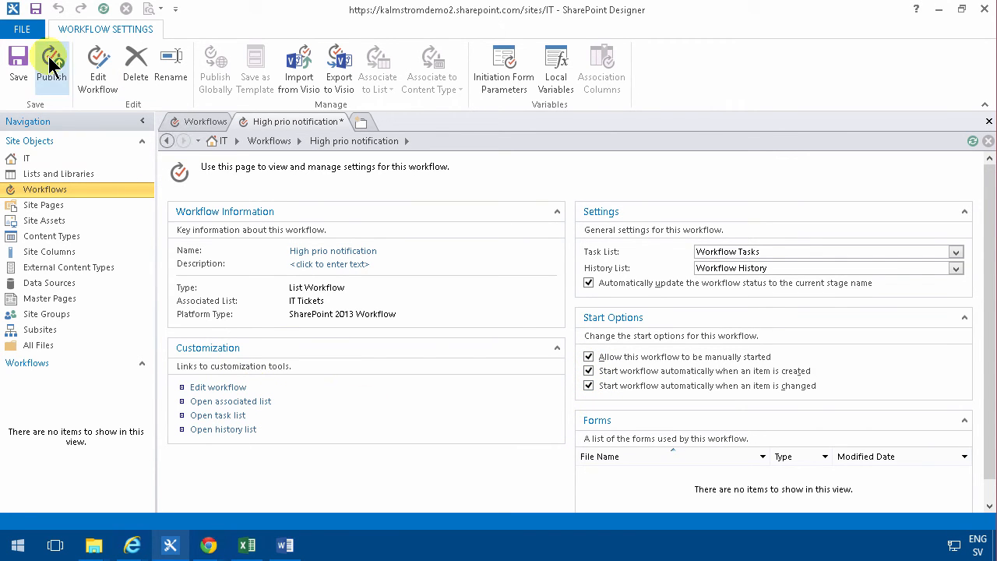
Publish the High prio notification workflow from the Workflow Settings ribbon
click(51, 67)
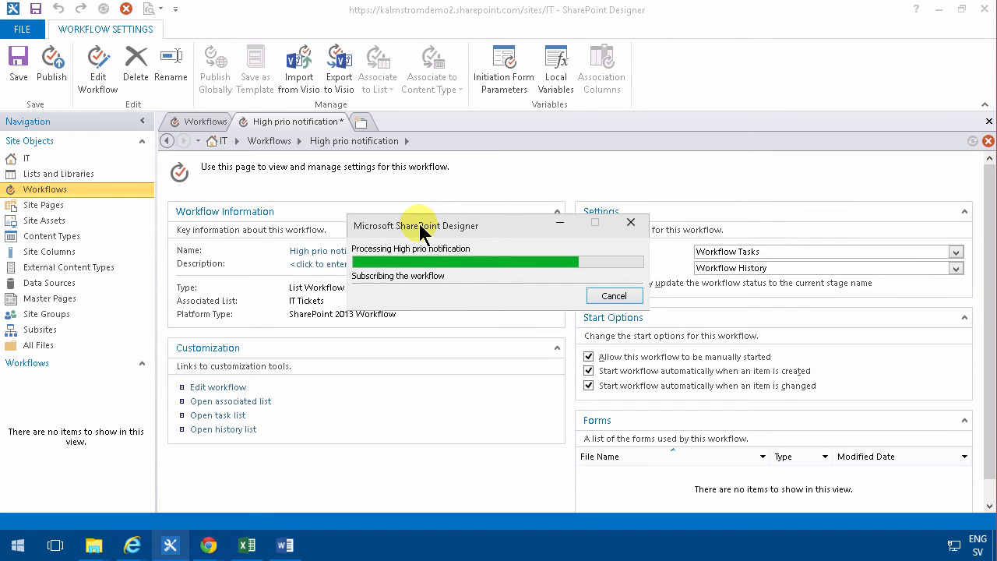
mouse_move(403, 355)
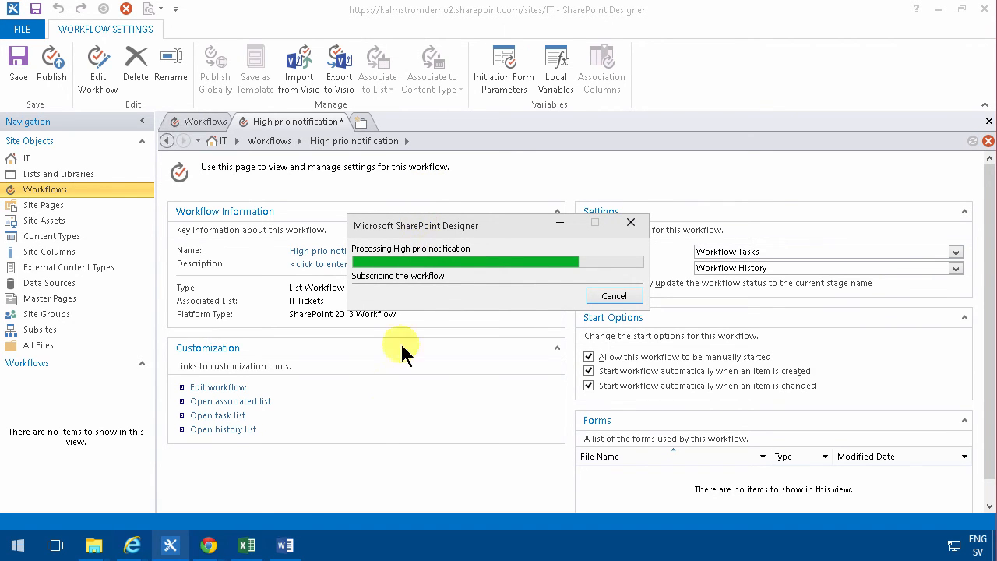
mouse_move(133, 544)
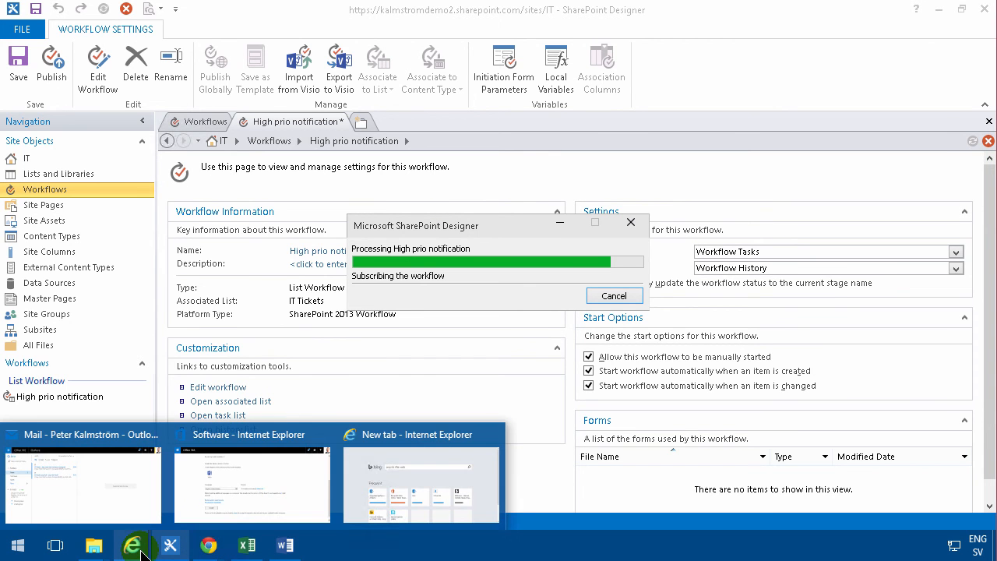